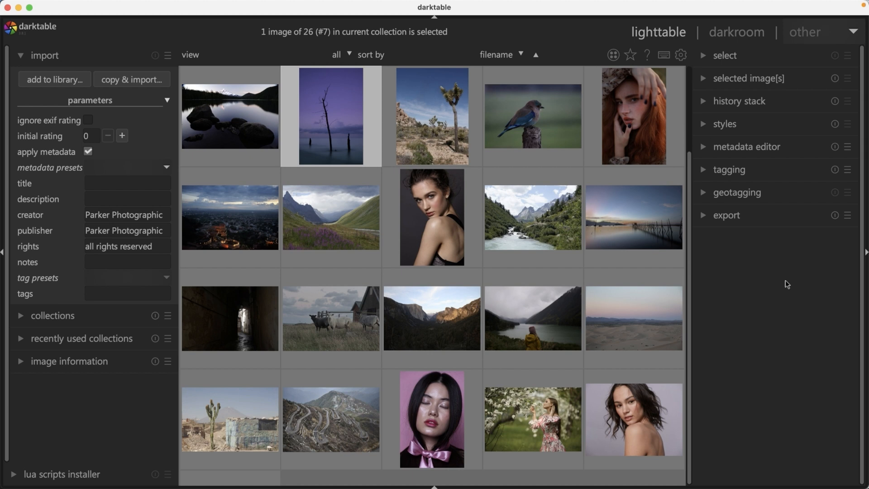
mouse_move(786, 285)
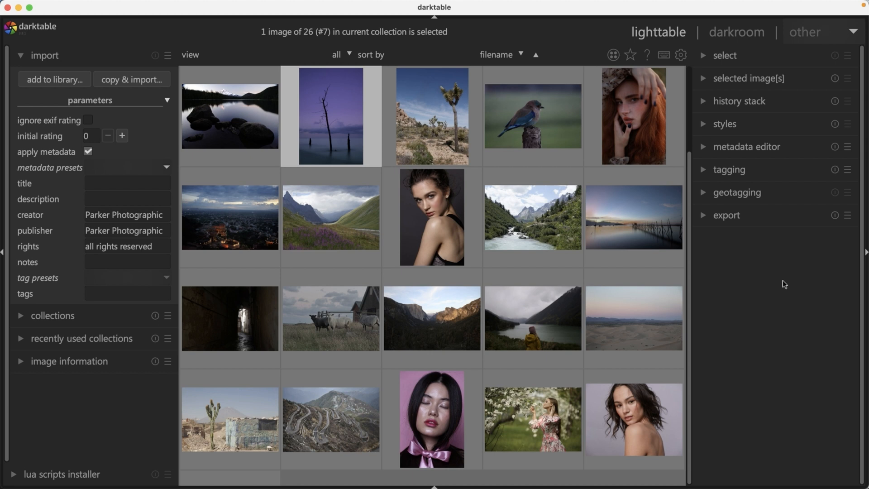
mouse_move(746, 279)
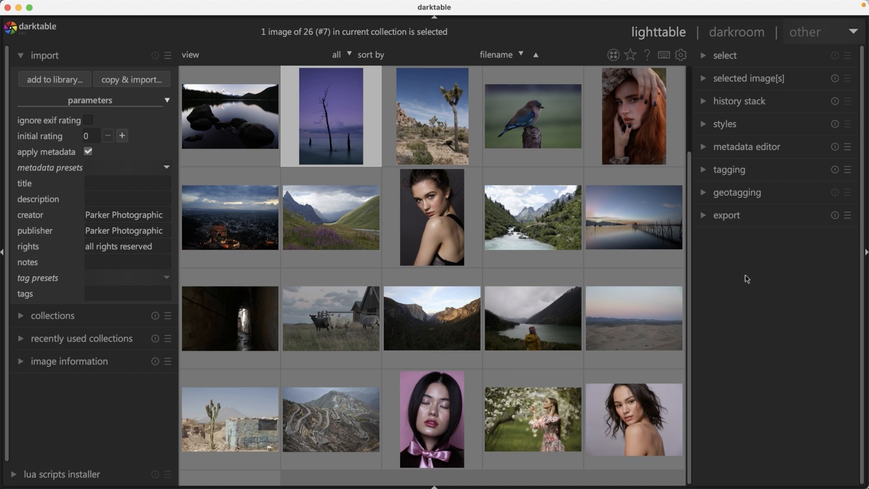
mouse_move(721, 191)
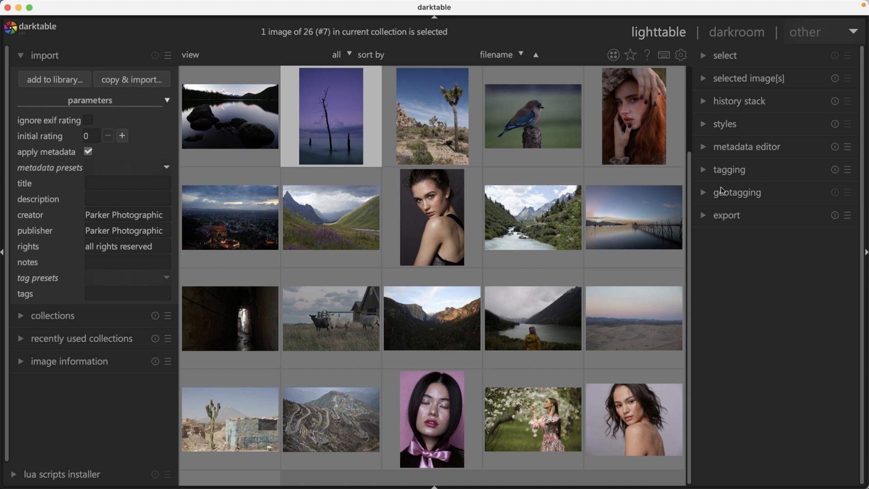
Expand the export module in the lighttable's right panel for the selected photo
click(633, 217)
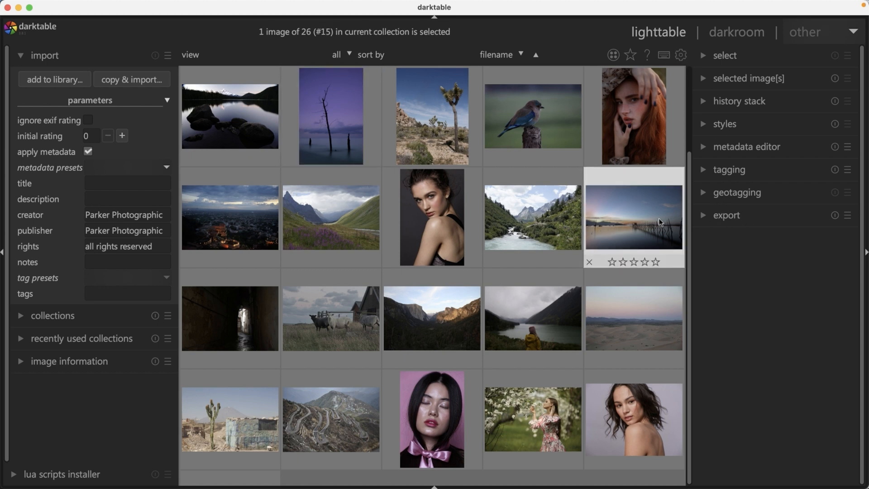
click(331, 116)
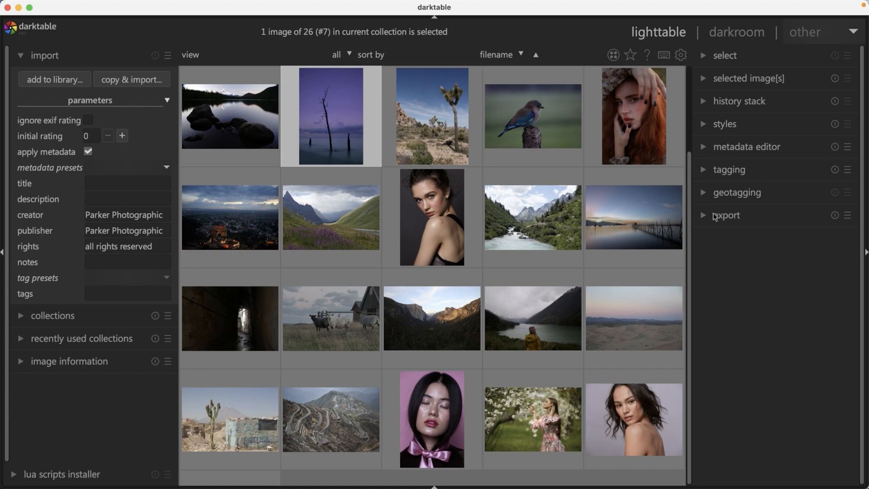
click(727, 215)
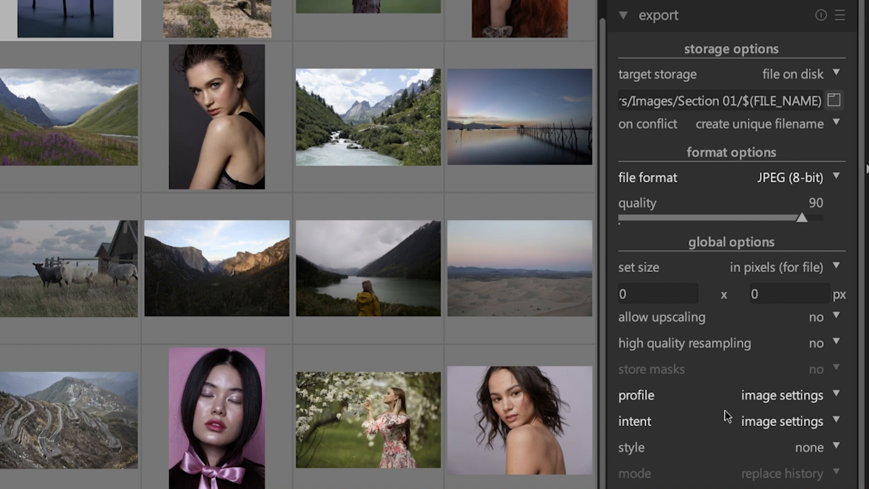
mouse_move(830, 69)
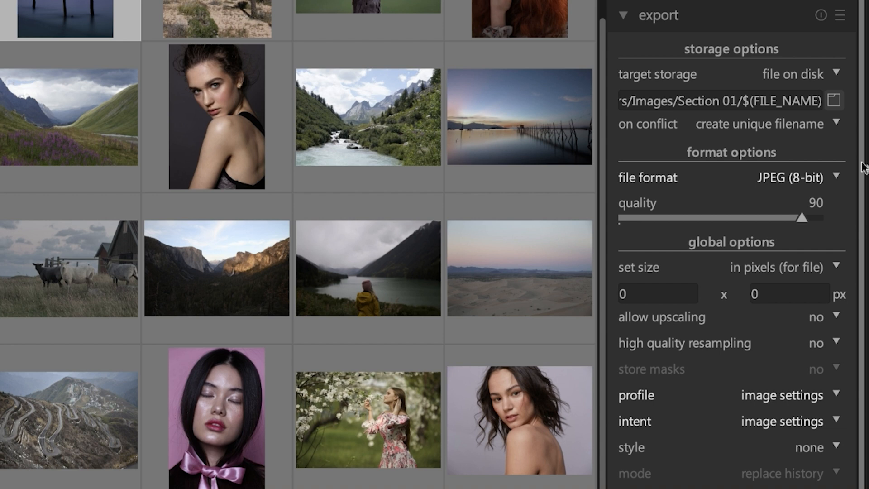
mouse_move(862, 167)
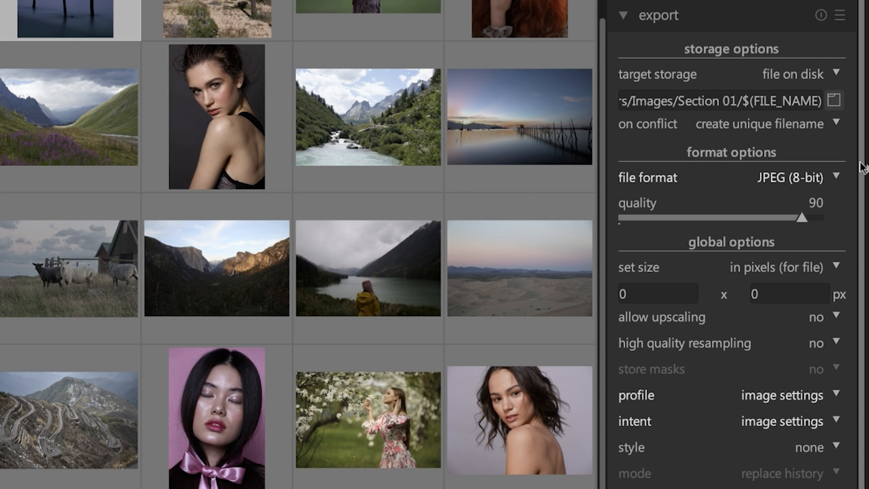
mouse_move(855, 168)
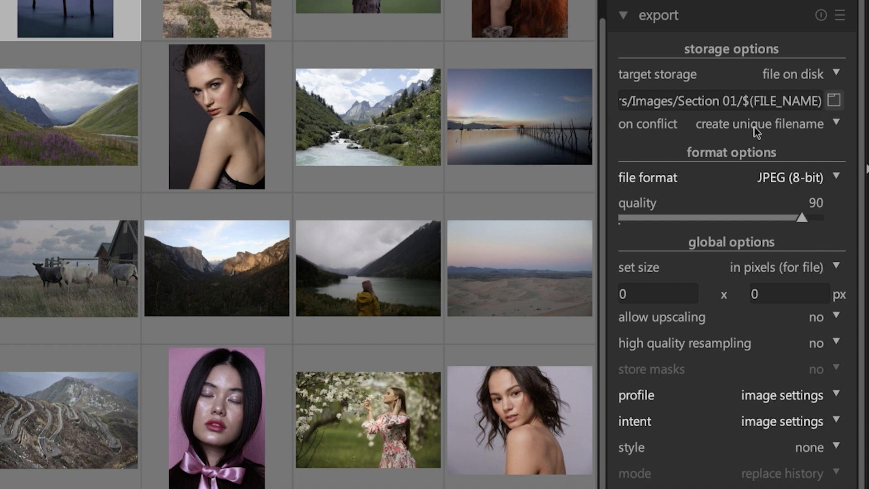
mouse_move(825, 107)
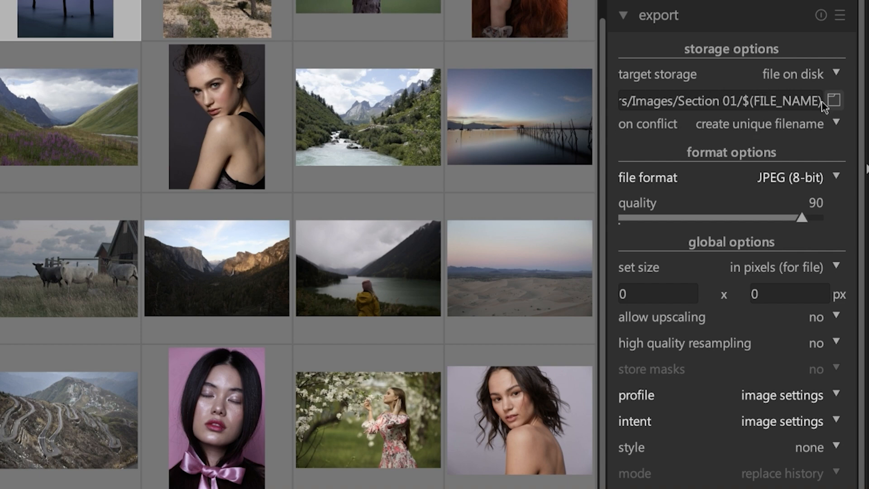
click(834, 99)
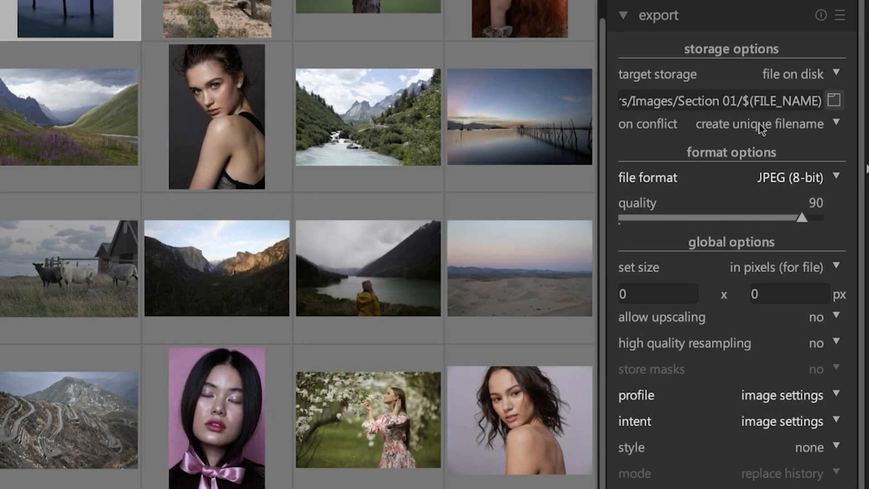
mouse_move(803, 131)
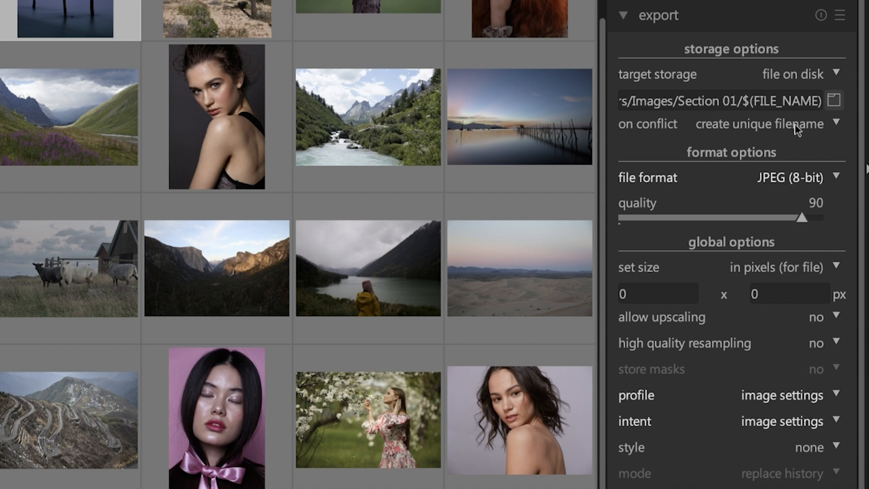
mouse_move(796, 132)
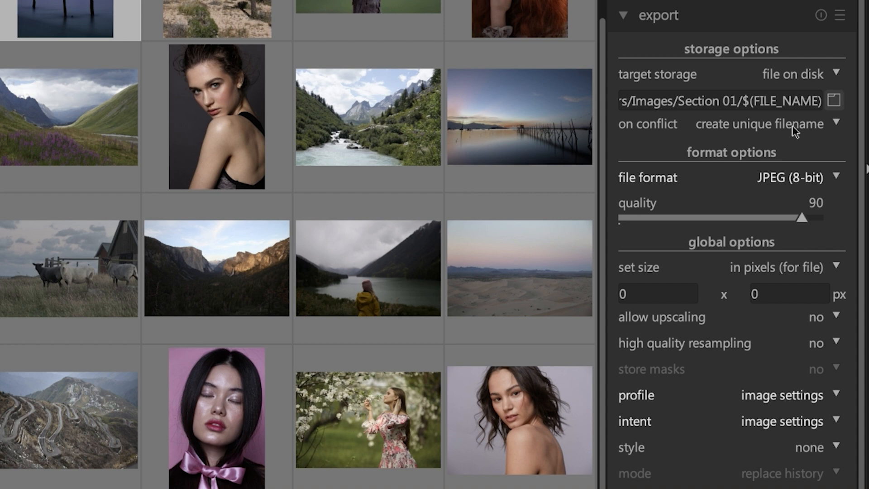
click(761, 124)
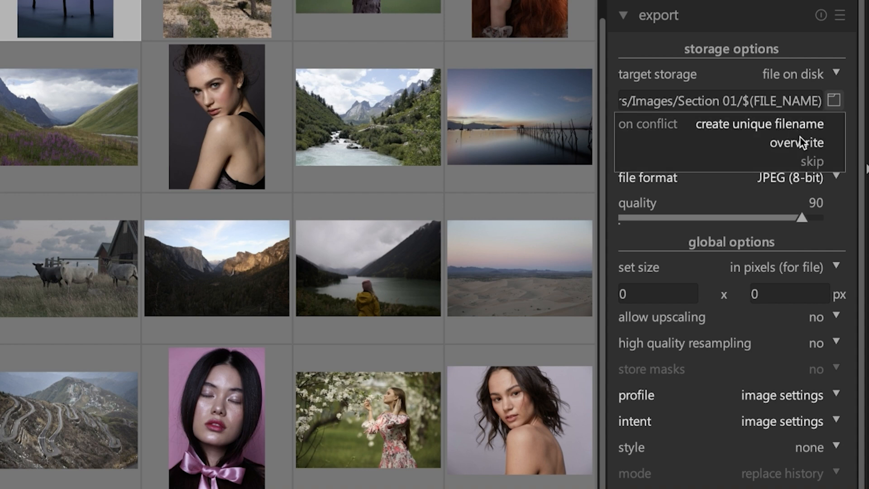
mouse_move(821, 151)
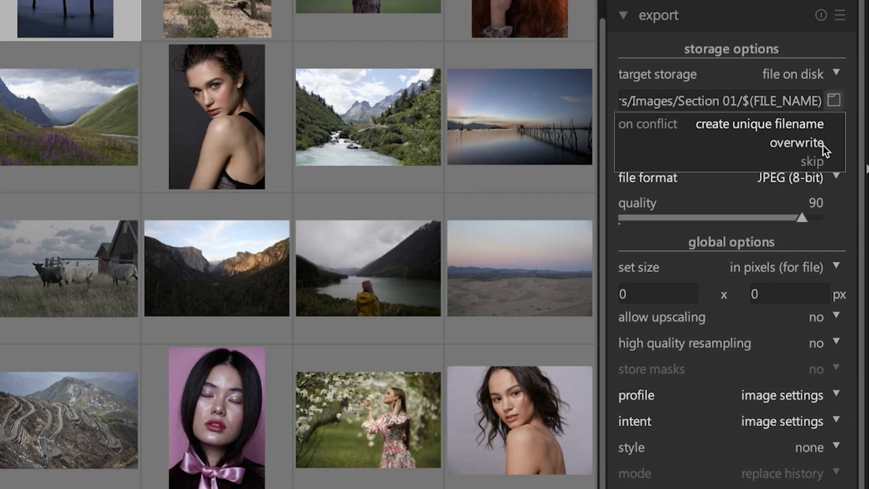
mouse_move(812, 161)
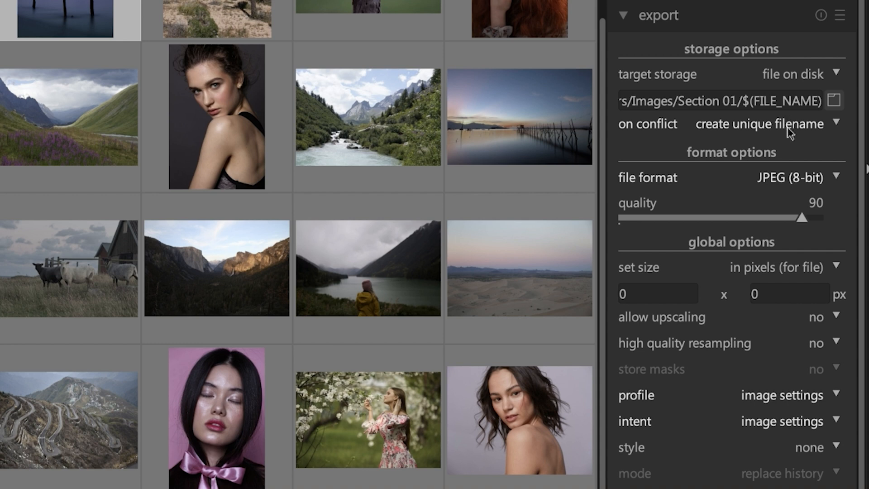
mouse_move(826, 131)
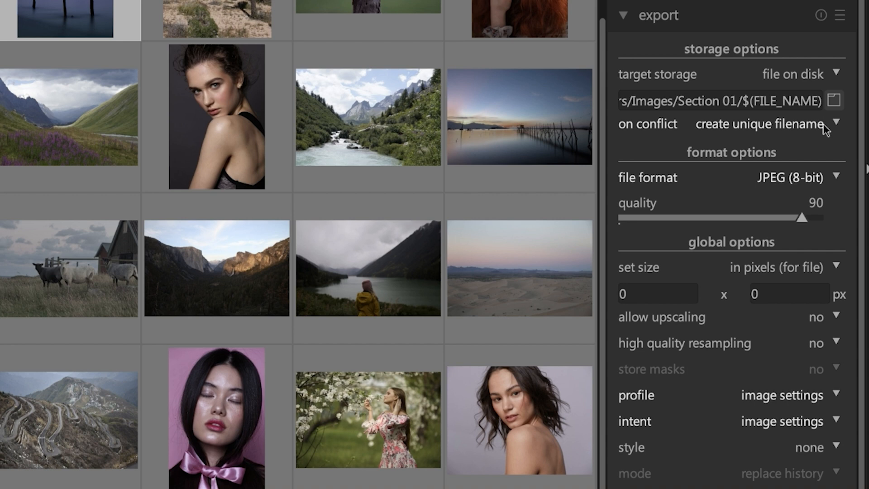
mouse_move(756, 155)
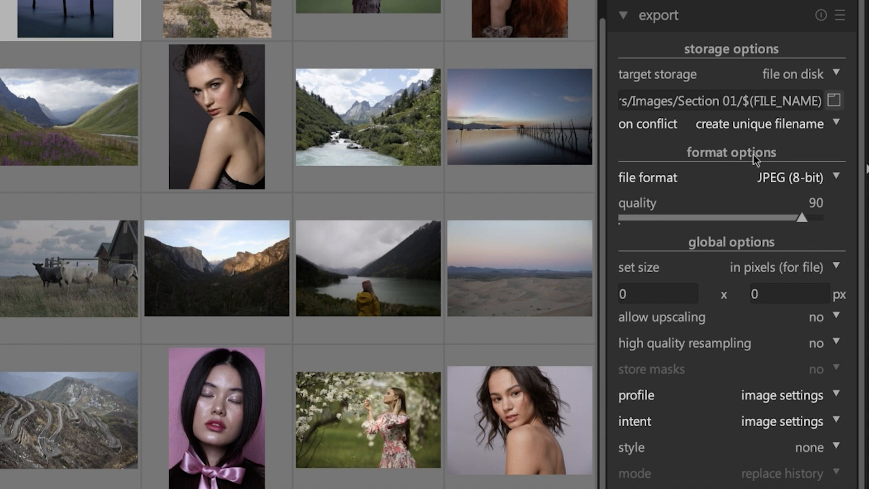
mouse_move(764, 183)
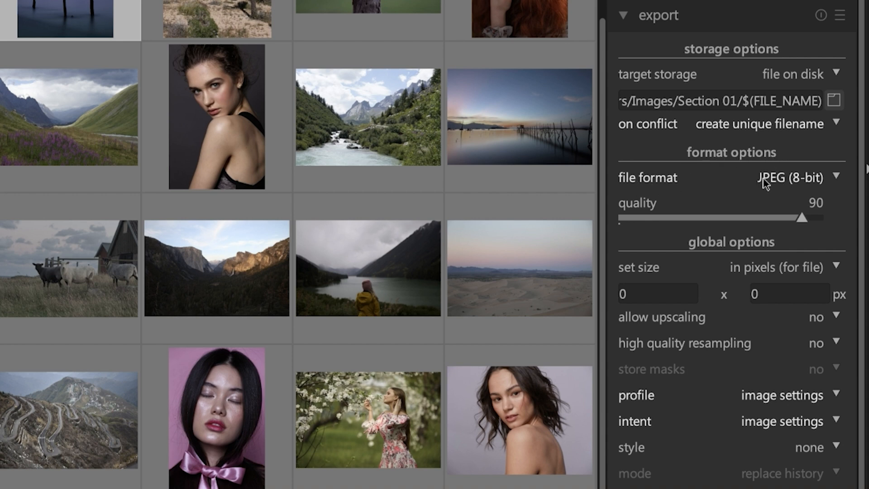
mouse_move(802, 201)
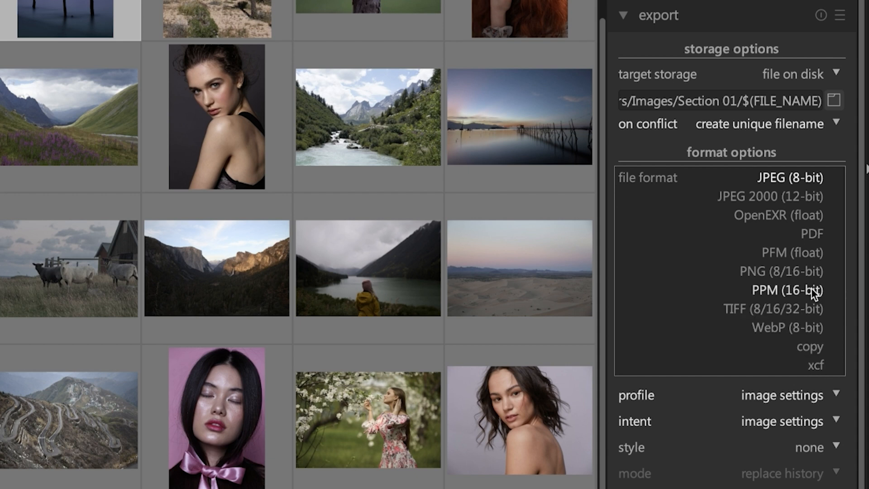
mouse_move(779, 215)
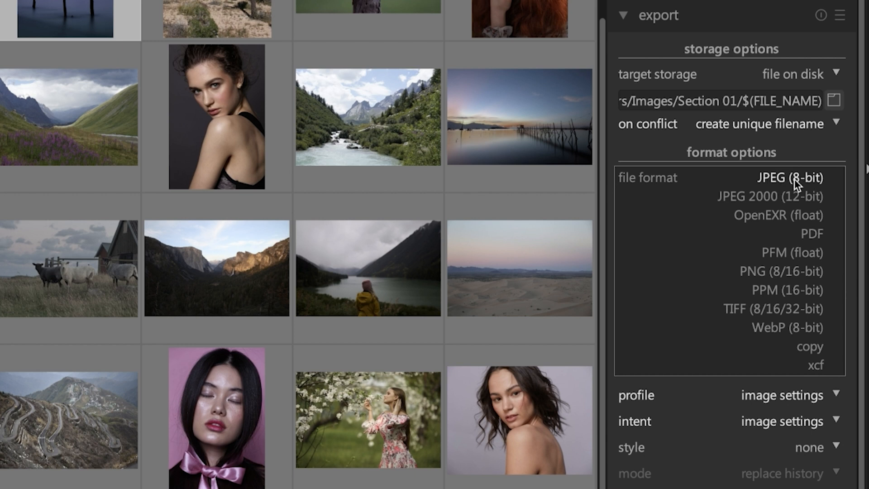
mouse_move(801, 186)
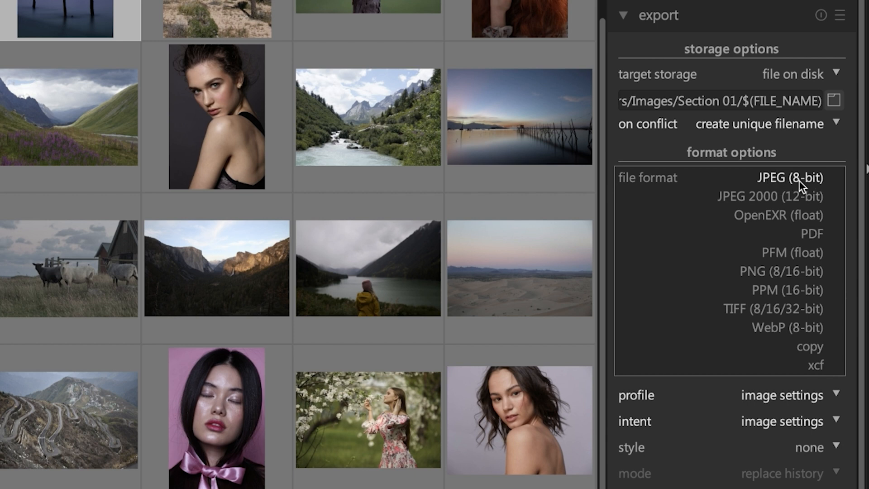
click(787, 177)
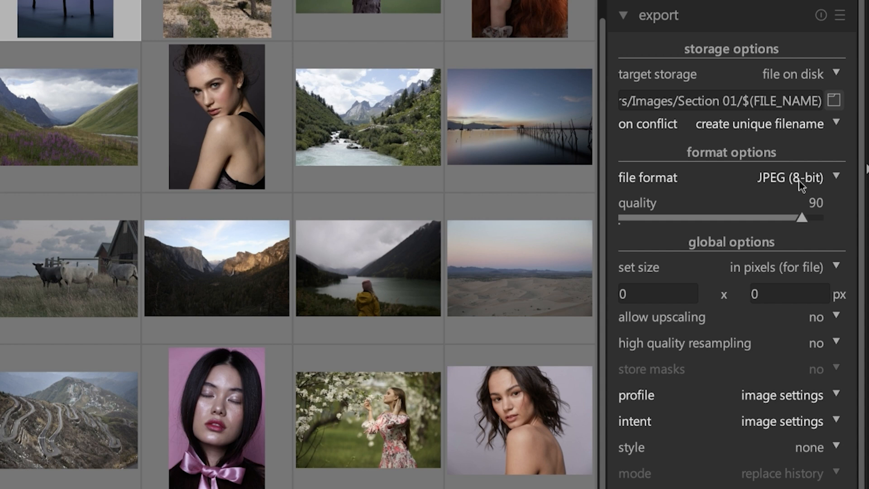
click(794, 177)
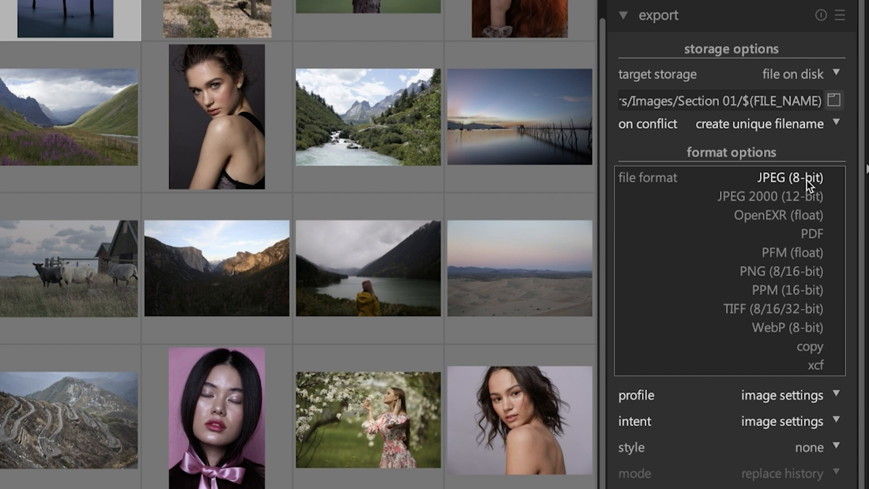
click(787, 177)
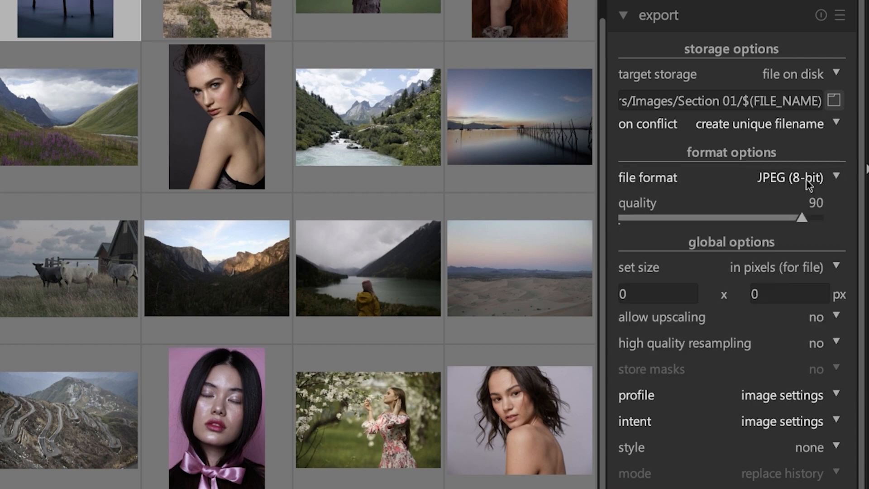
mouse_move(811, 192)
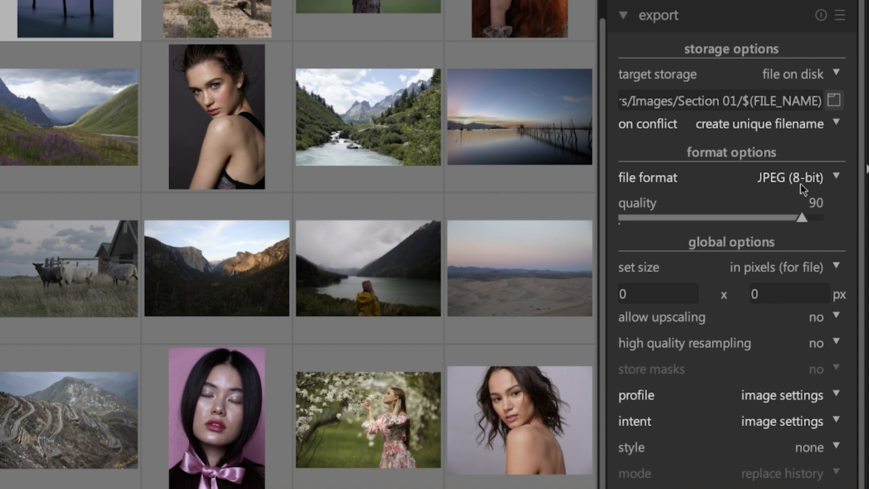
mouse_move(802, 190)
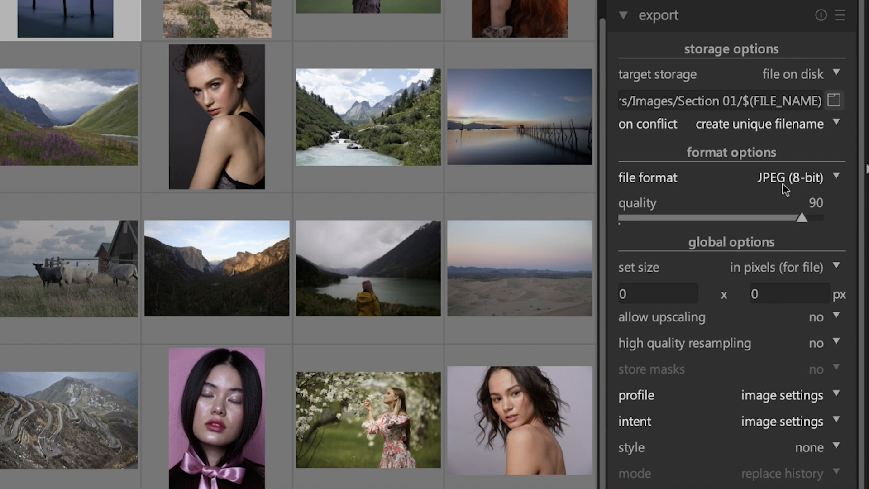
drag(804, 218, 771, 218)
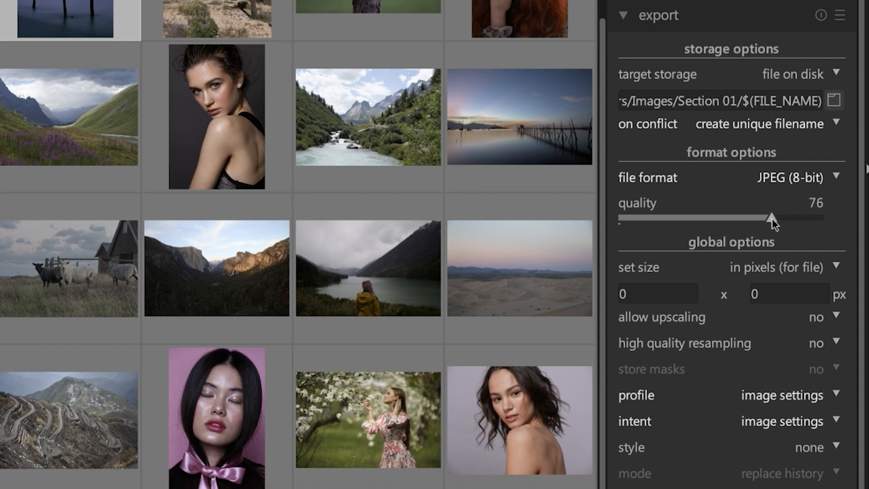
drag(771, 218, 781, 218)
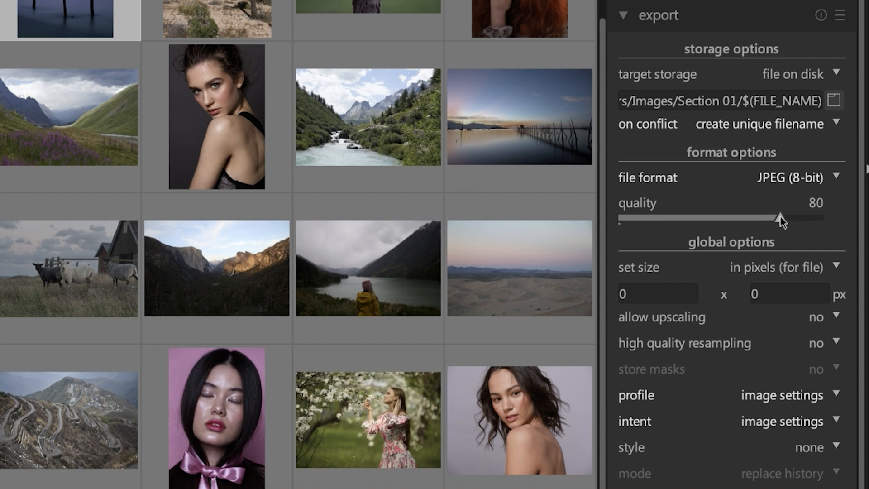
mouse_move(781, 225)
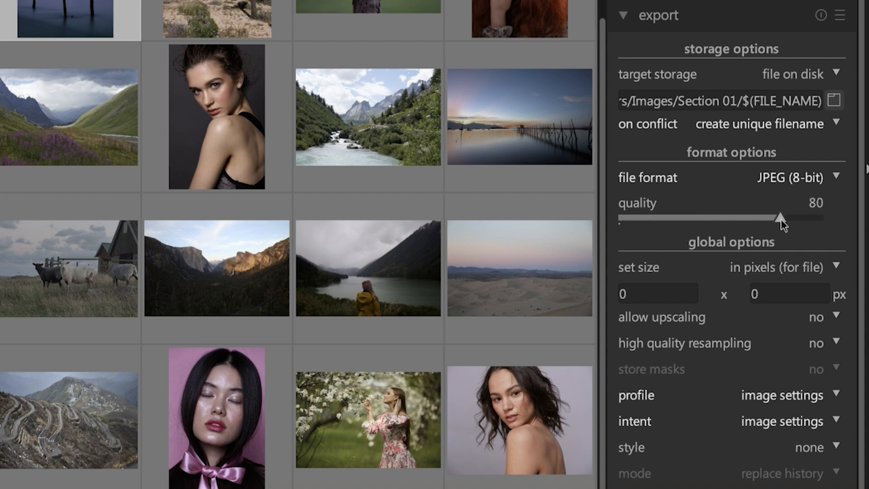
drag(779, 218, 793, 218)
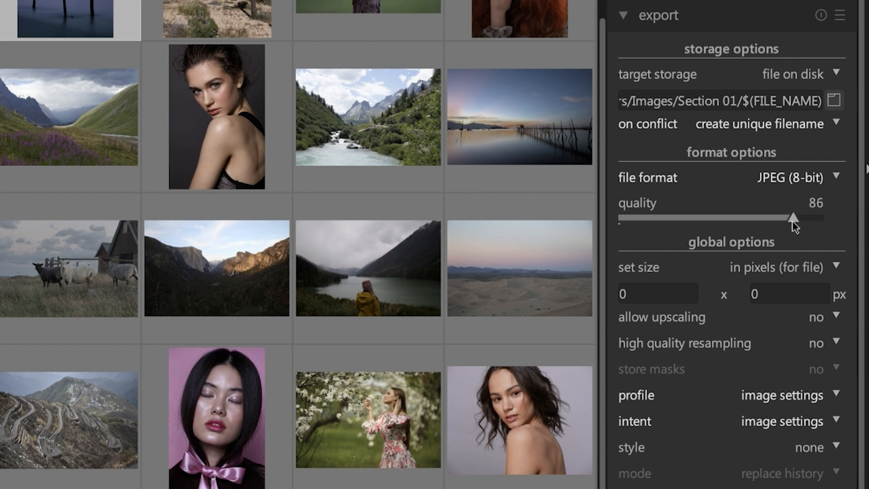
drag(792, 218, 781, 218)
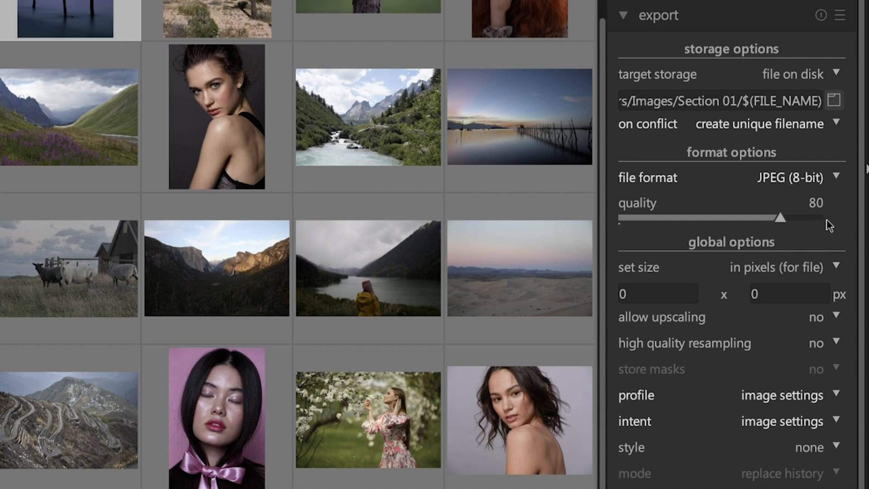
drag(780, 218, 786, 218)
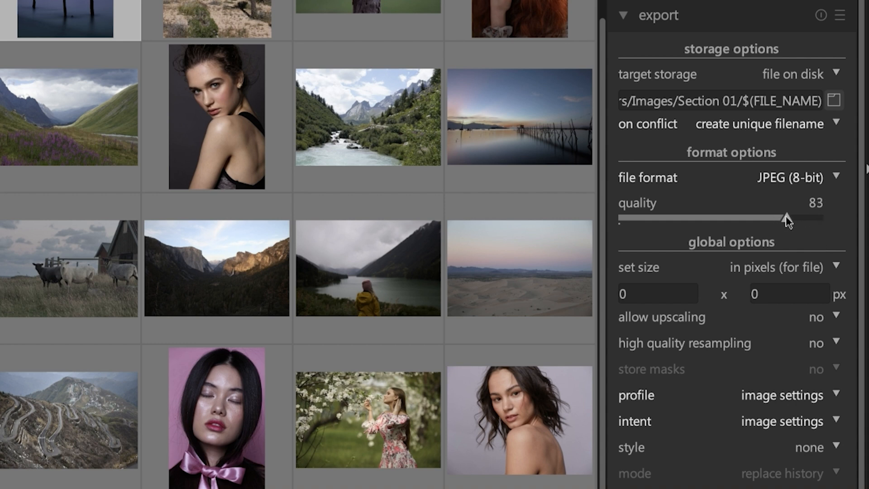
drag(785, 218, 803, 218)
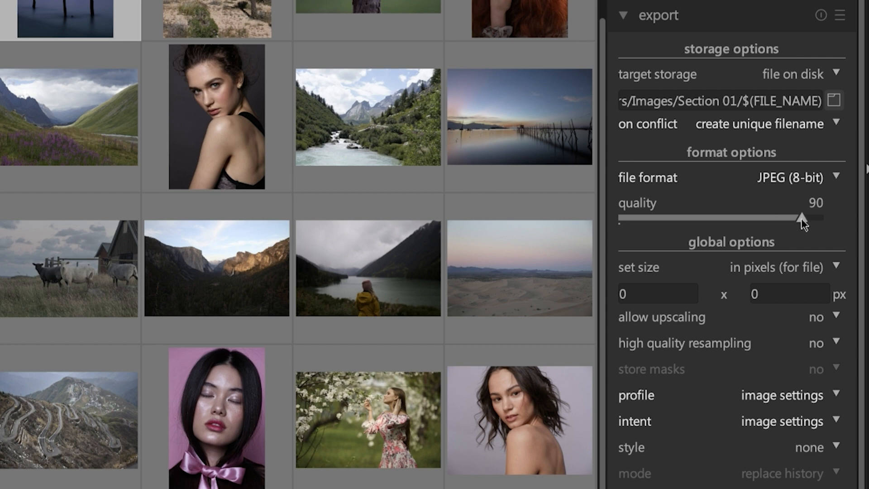
drag(802, 218, 791, 219)
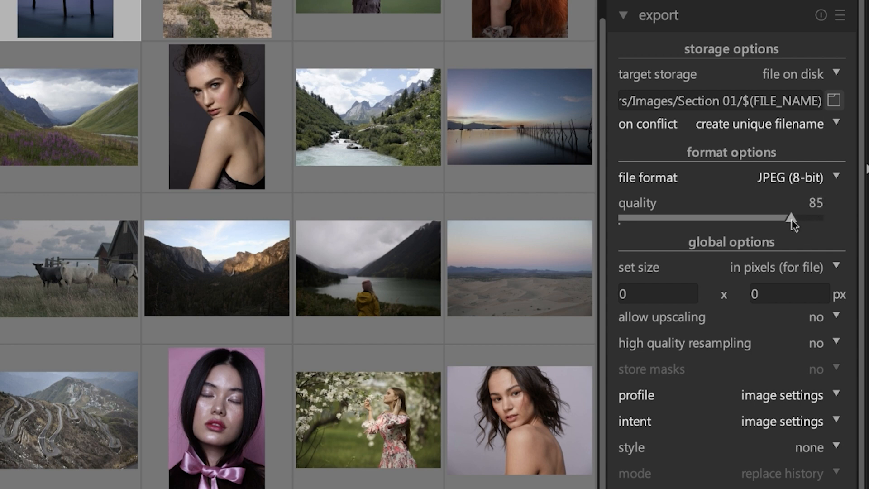
drag(793, 218, 780, 218)
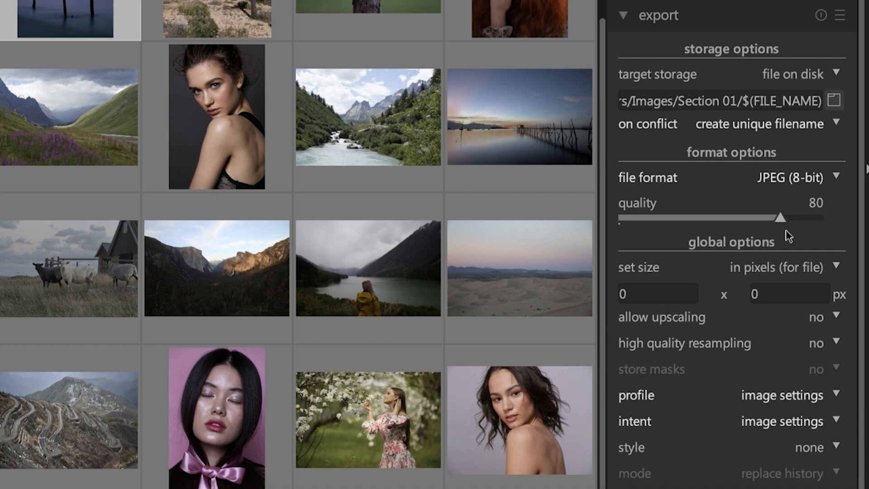
mouse_move(806, 231)
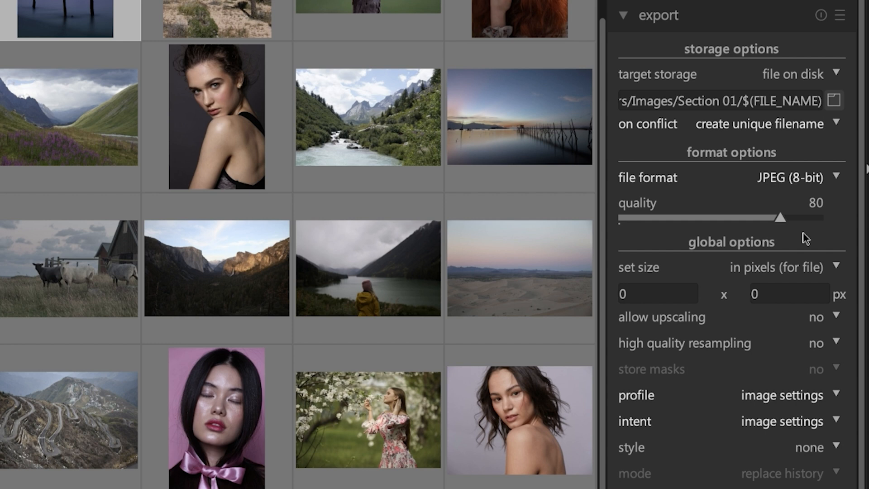
mouse_move(752, 261)
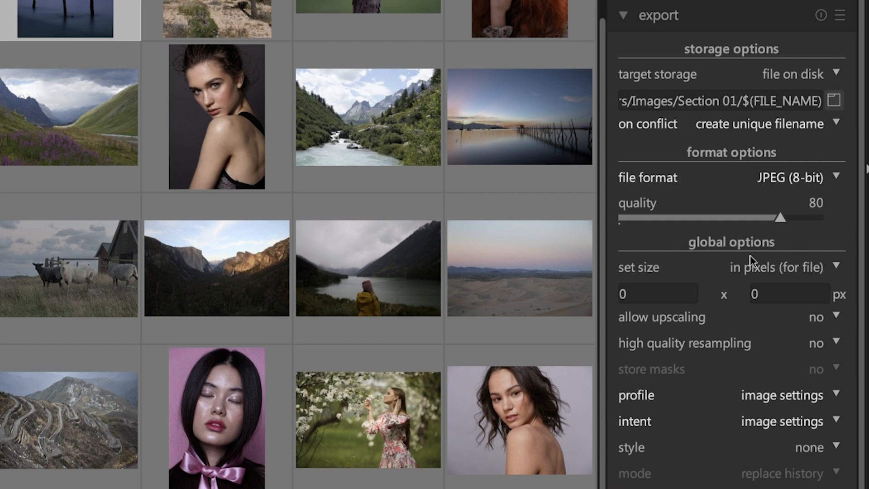
Switch the export size method from pixels to inches for print
click(657, 293)
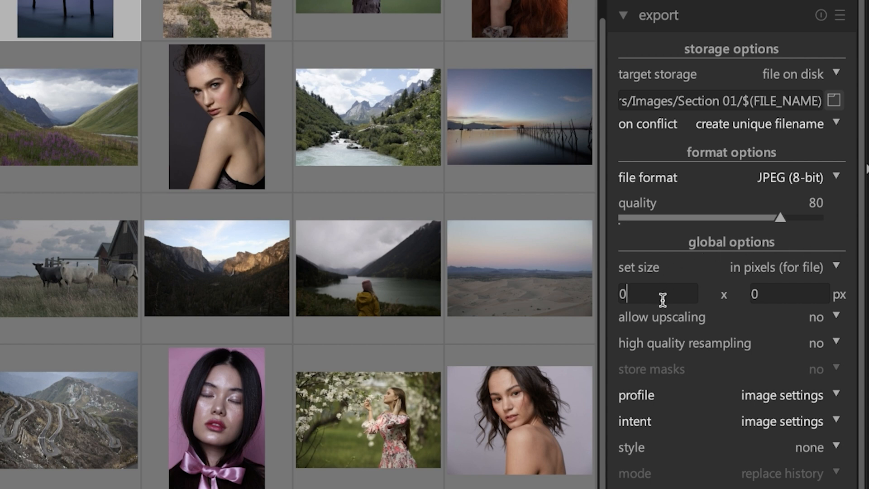
click(775, 267)
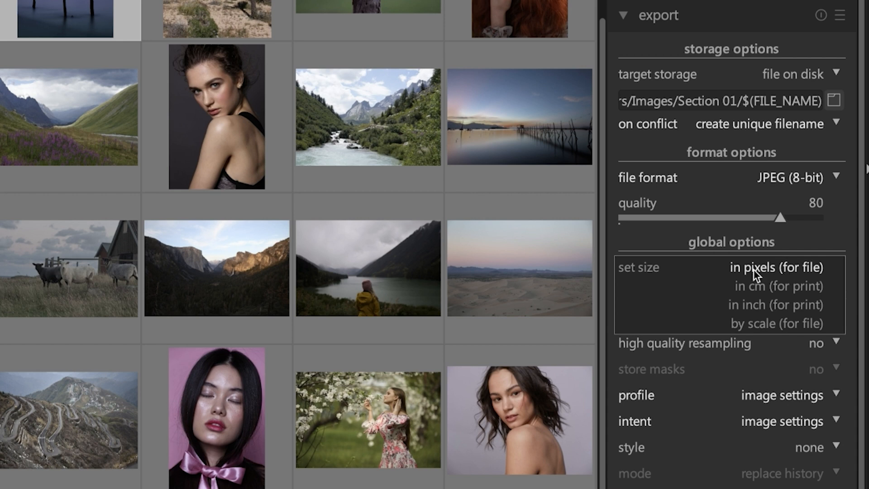
click(776, 266)
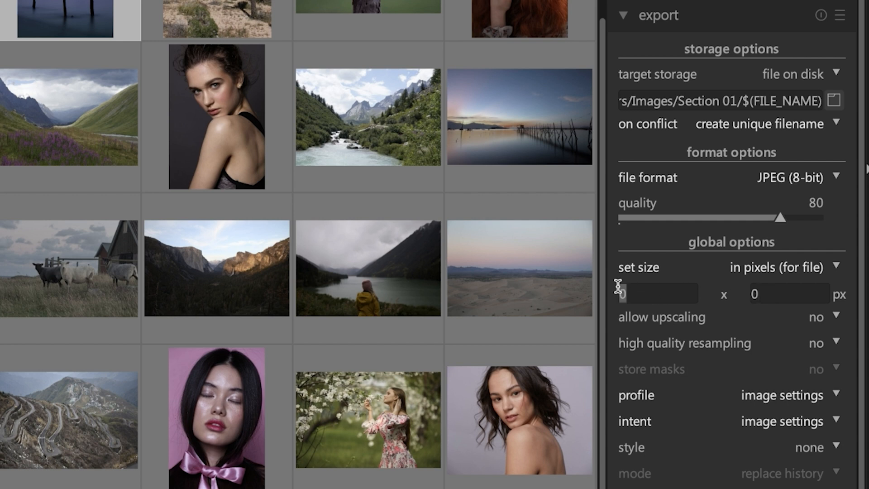
click(789, 294)
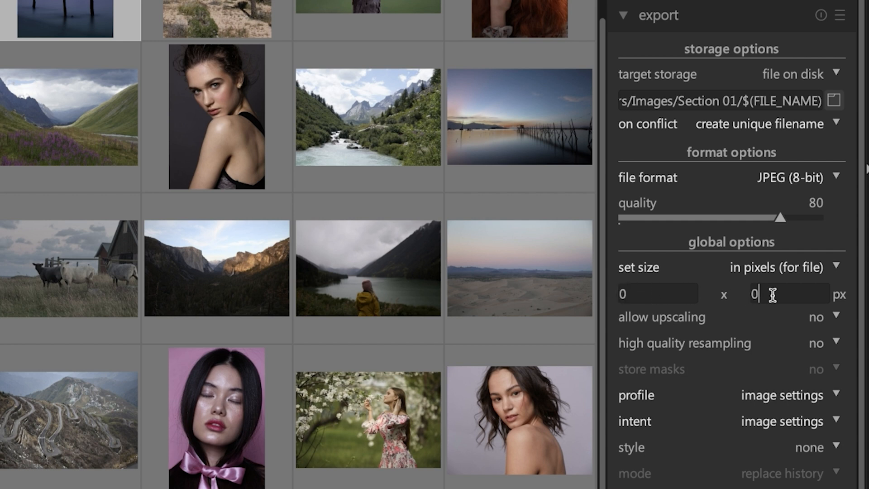
click(776, 267)
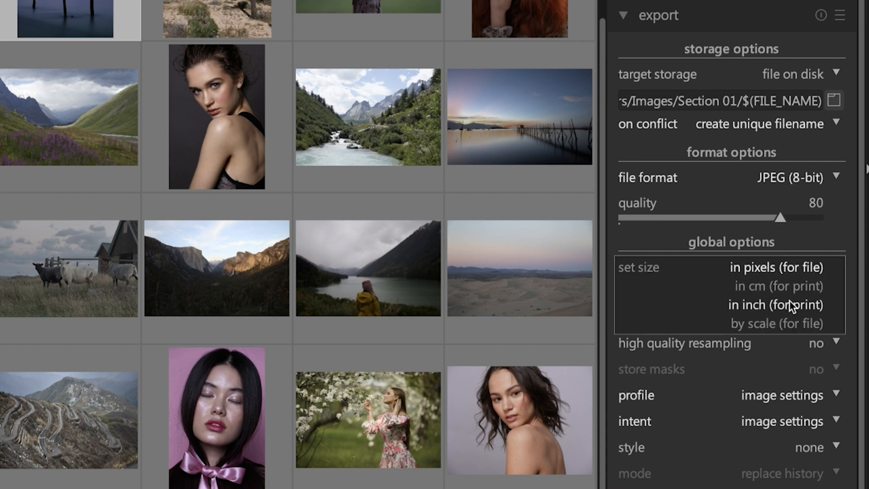
click(777, 304)
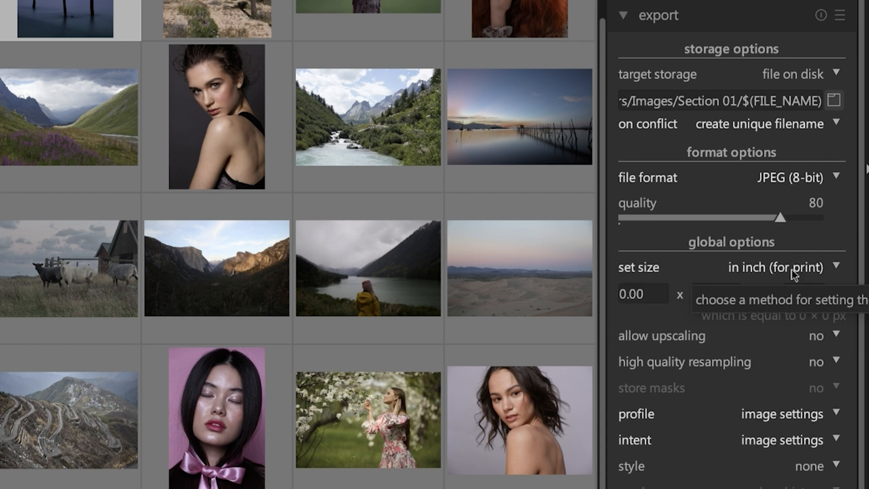
click(776, 266)
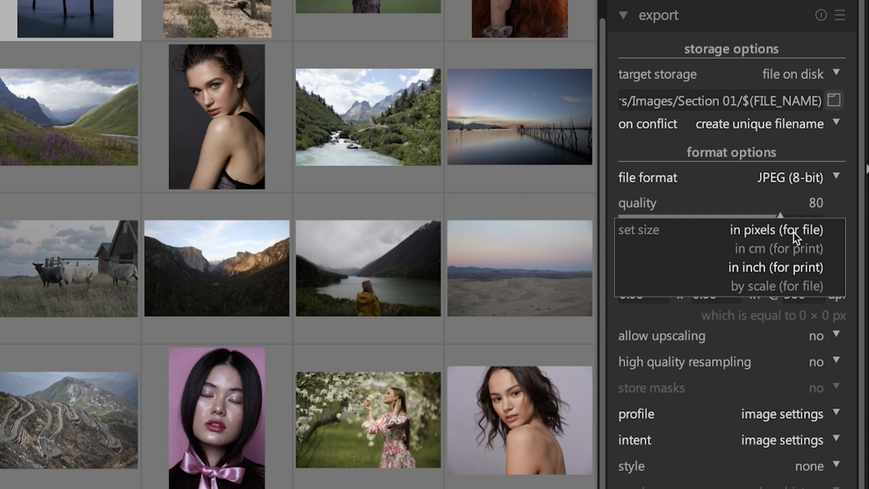
click(775, 266)
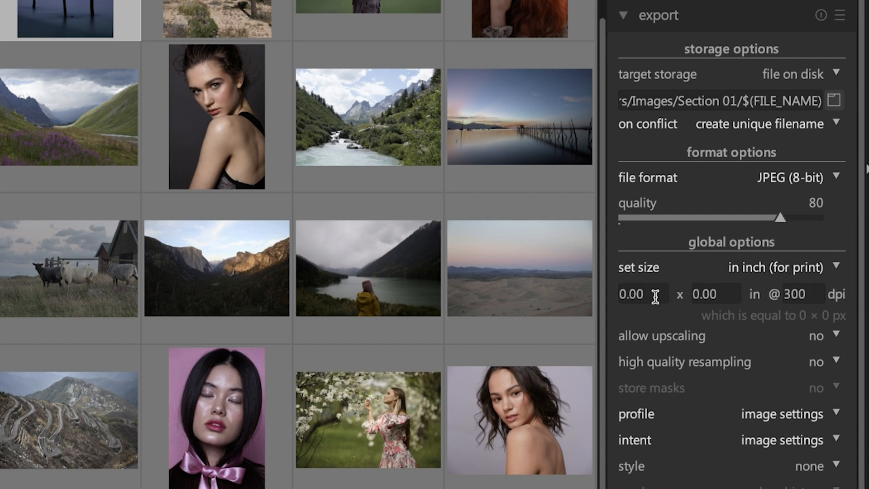
Set the print size to 8 × 12 inches at 300 dpi (2400 × 3600 px)
text(8)
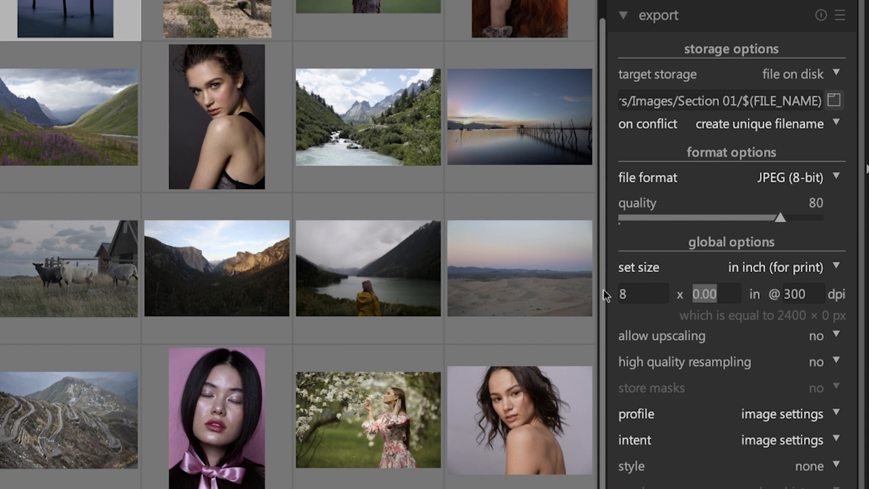
text(12)
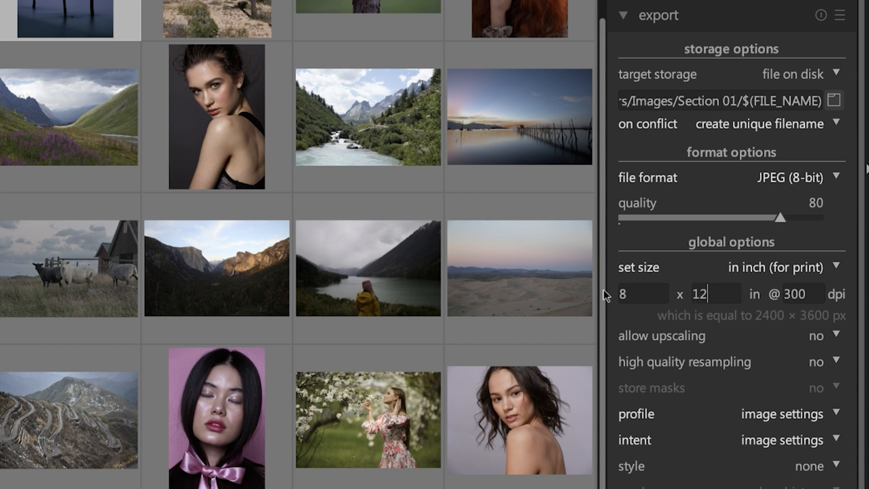
click(797, 293)
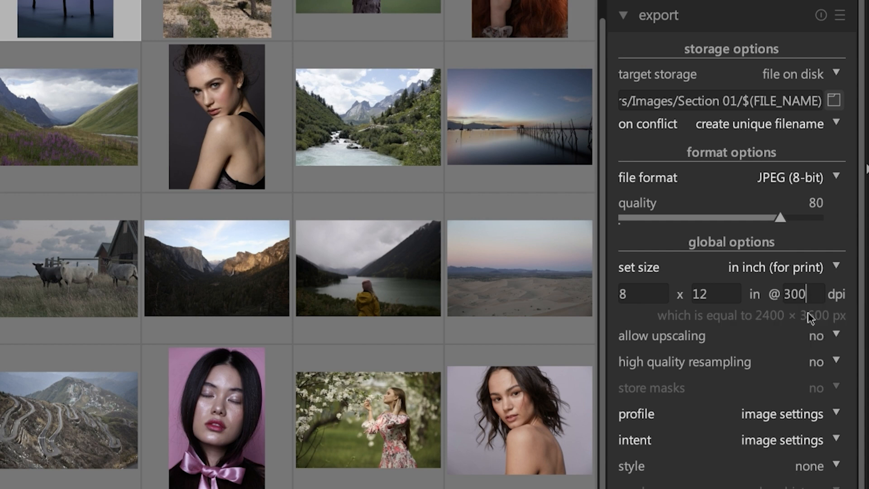
mouse_move(809, 294)
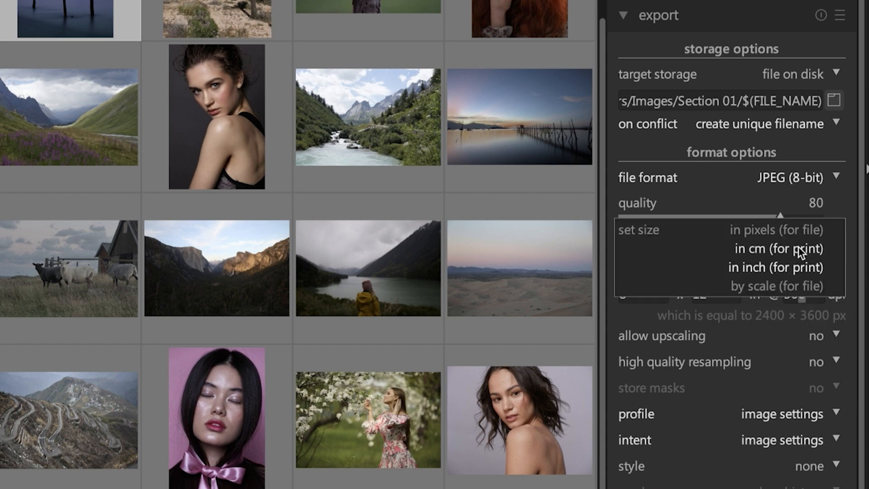
Set the export size back in pixels to 800 wide by 0 high
click(780, 230)
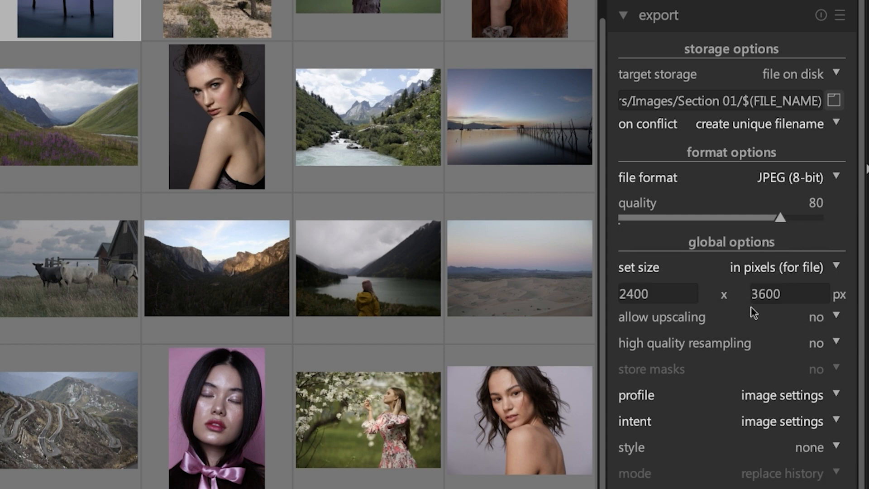
click(657, 293)
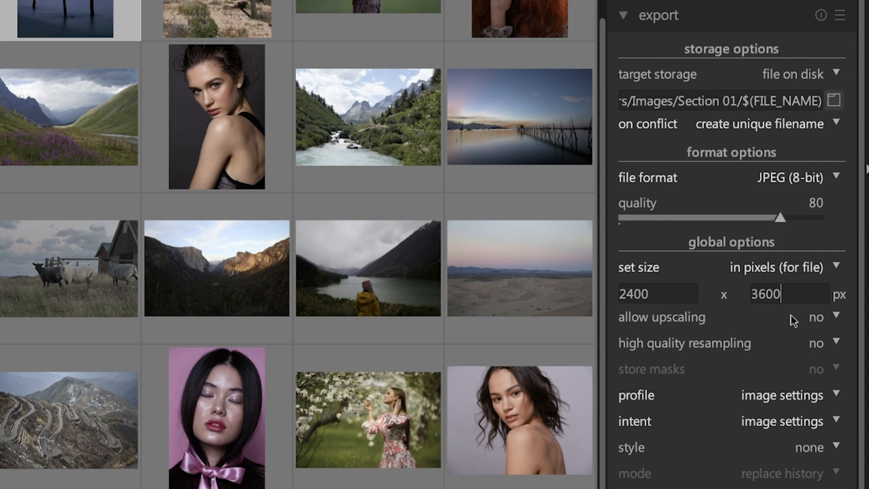
mouse_move(694, 324)
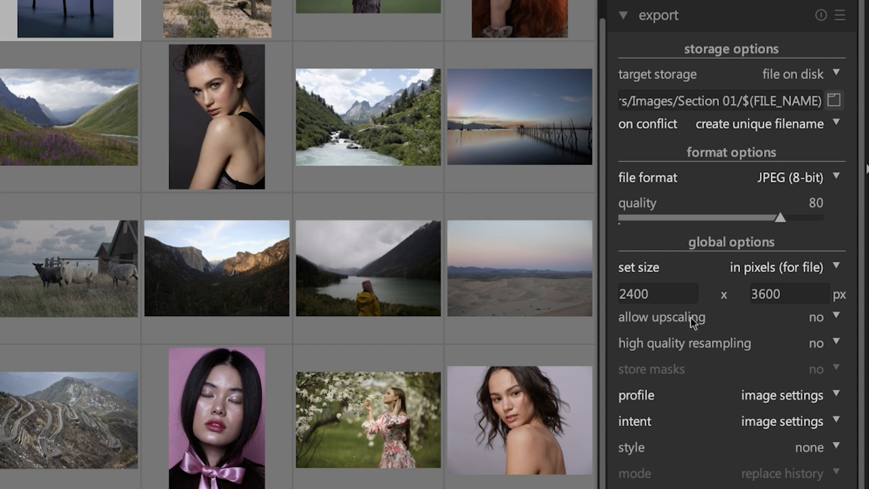
click(789, 293)
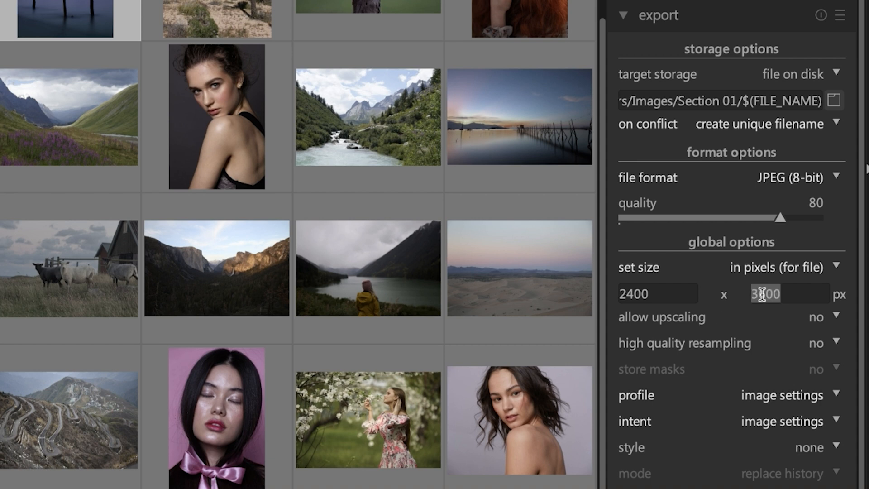
text(0)
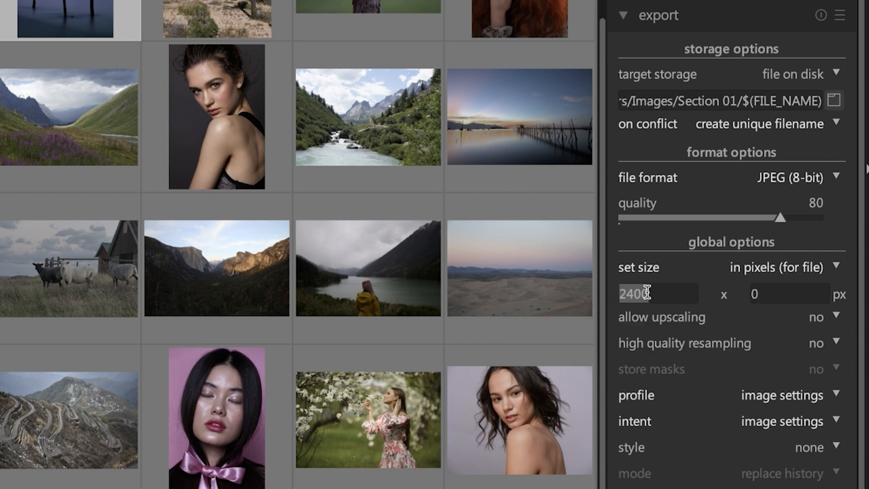
text(800)
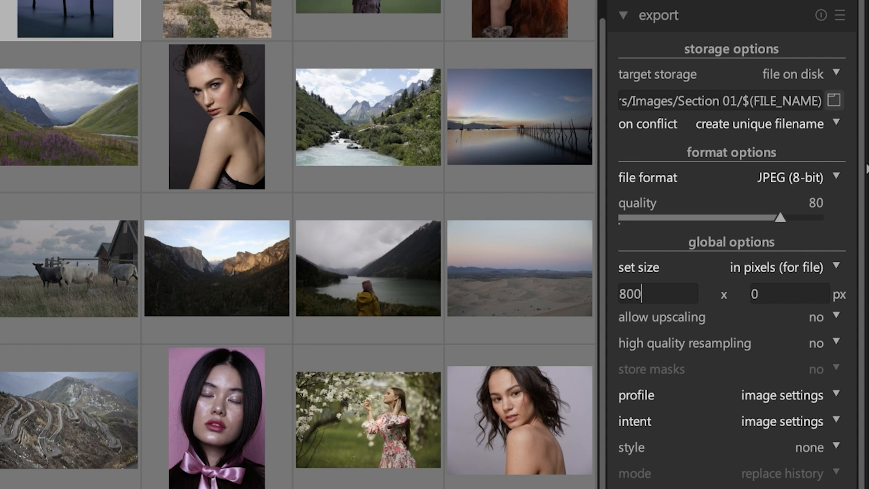
click(788, 293)
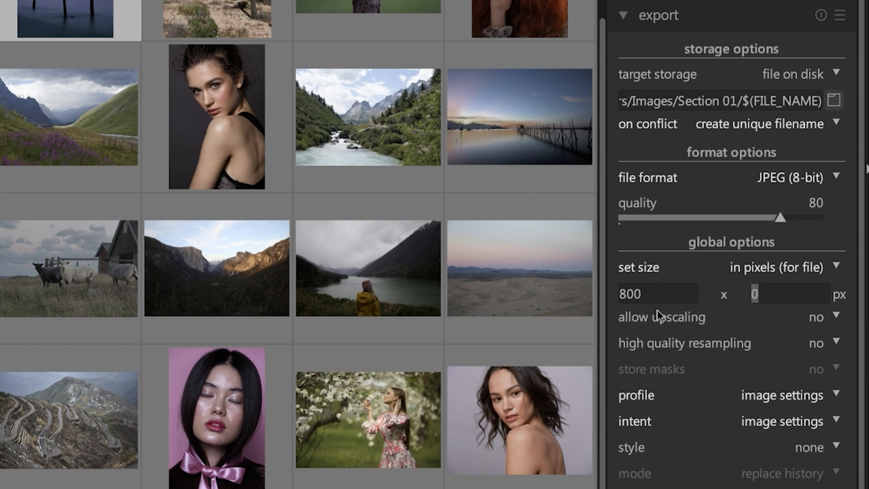
mouse_move(706, 324)
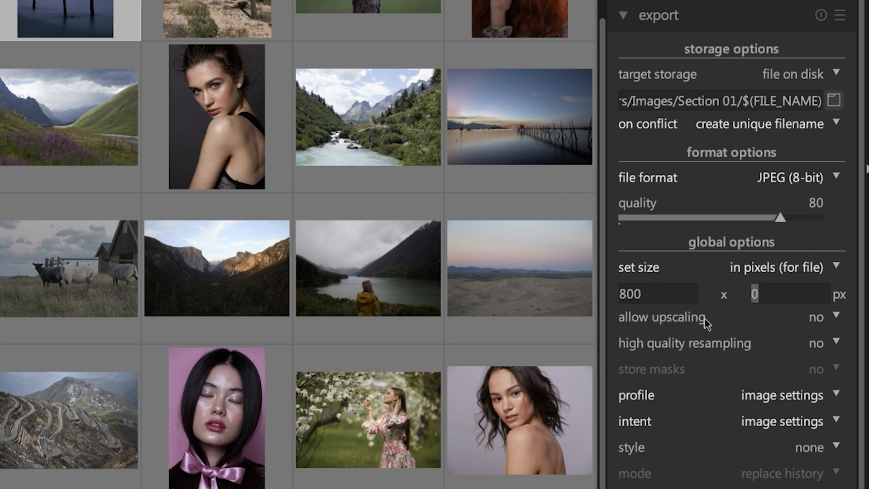
mouse_move(712, 321)
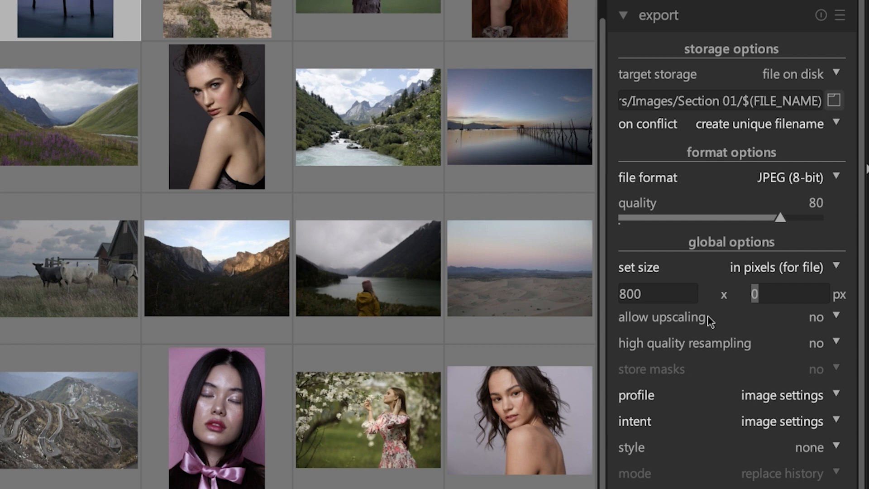
mouse_move(745, 325)
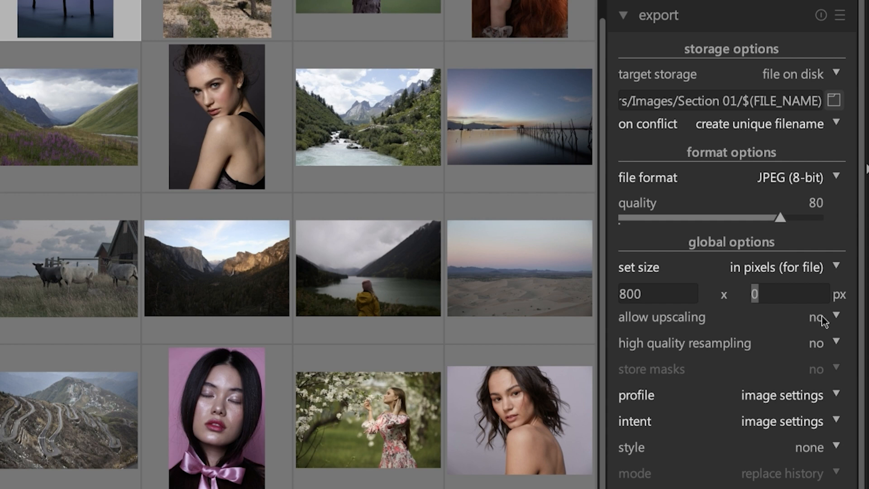
Set 'allow upscaling' to yes, keeping the size at 800 by 0 pixels
click(814, 317)
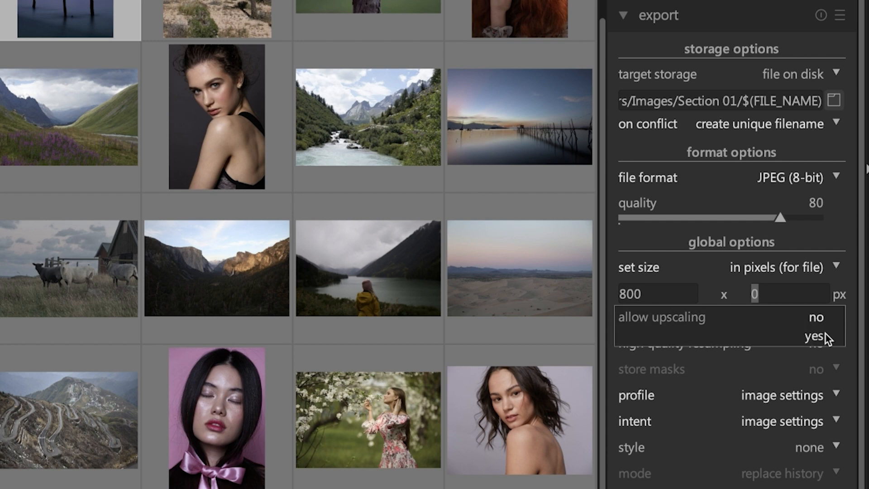
click(813, 337)
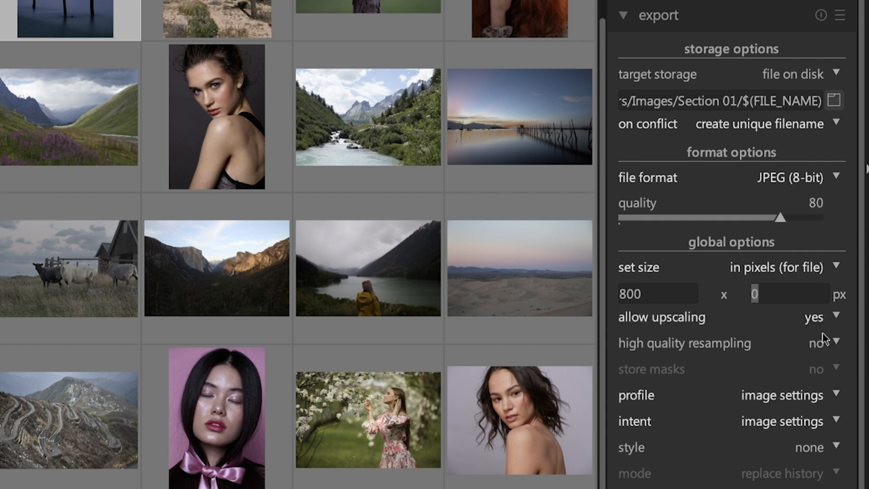
click(789, 294)
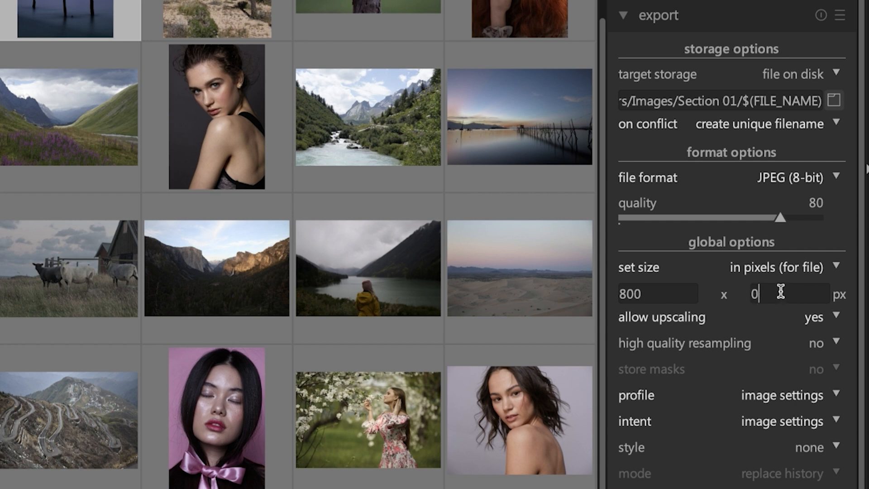
mouse_move(787, 293)
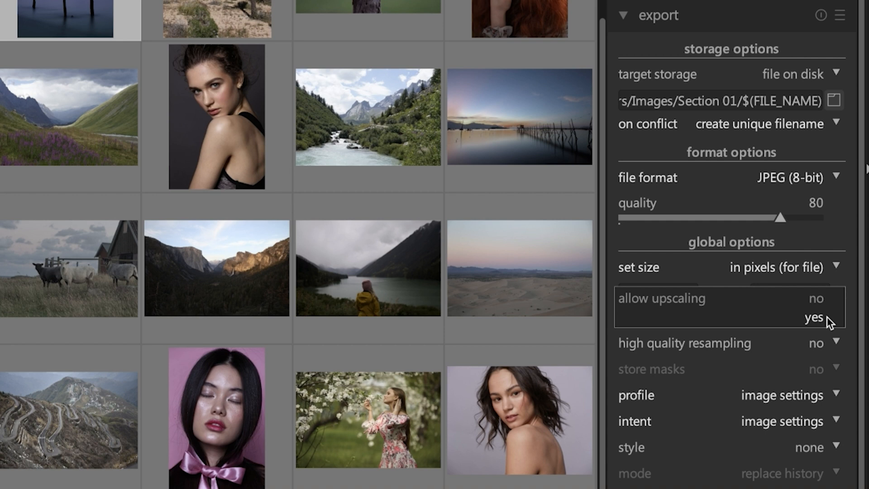
mouse_move(826, 316)
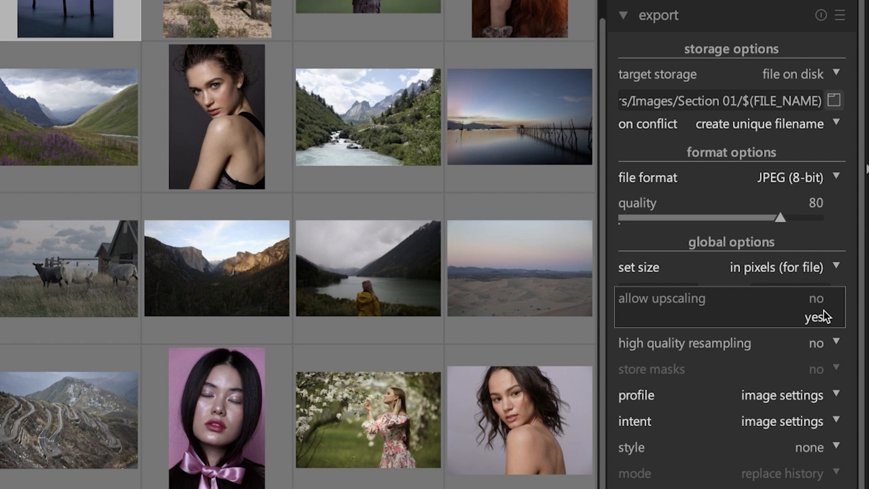
click(815, 317)
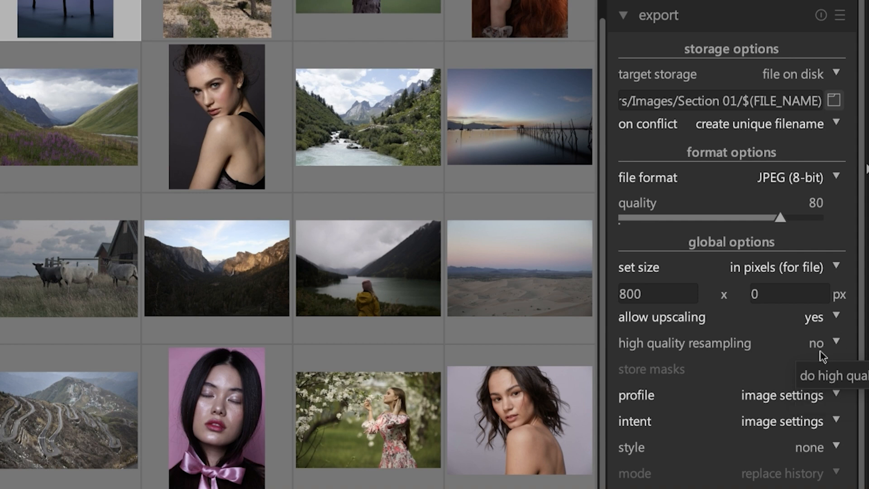
mouse_move(695, 352)
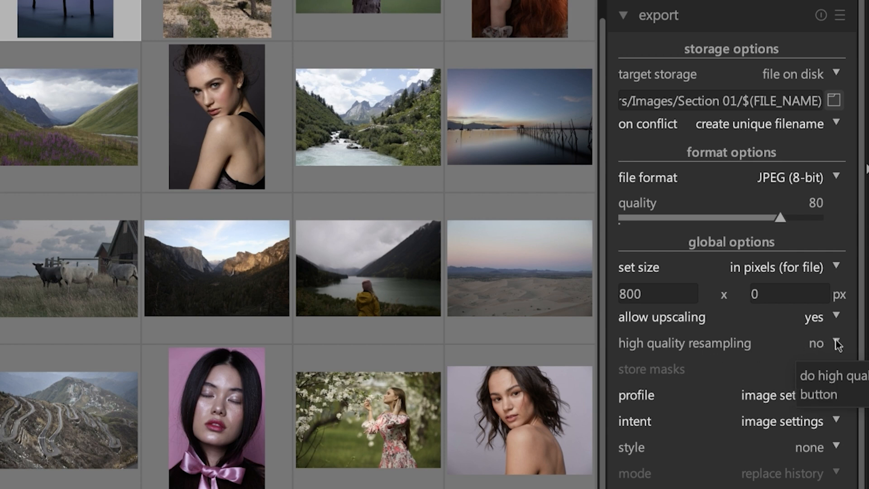
Turn on high quality resampling for the export
click(815, 342)
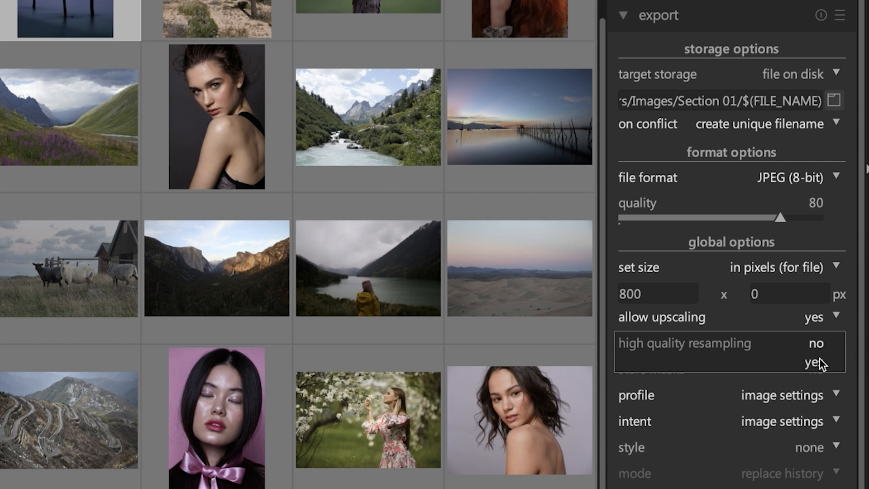
click(814, 362)
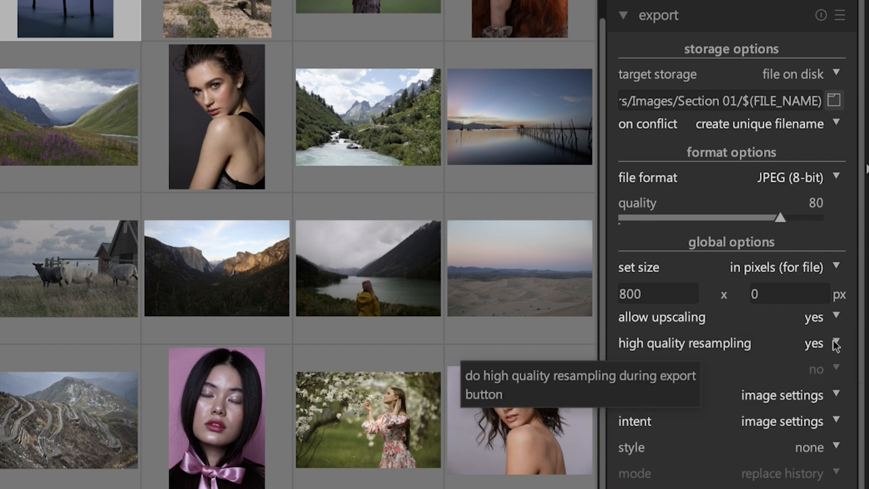
click(815, 342)
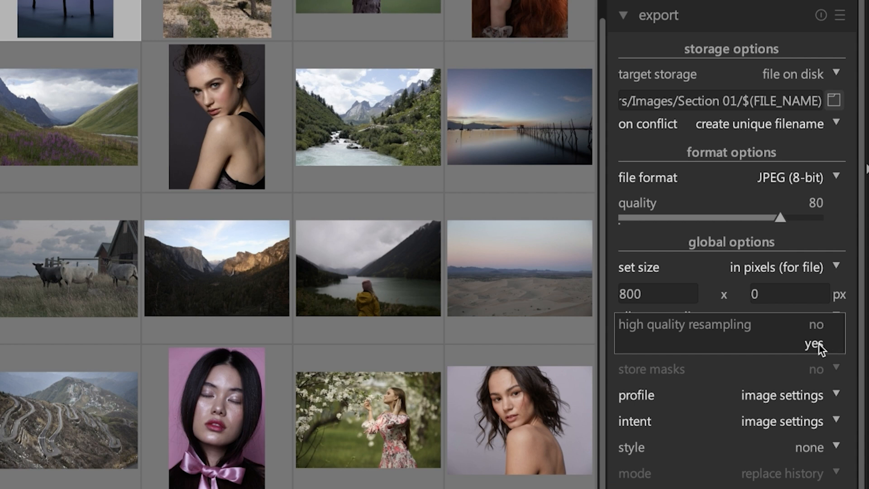
mouse_move(826, 349)
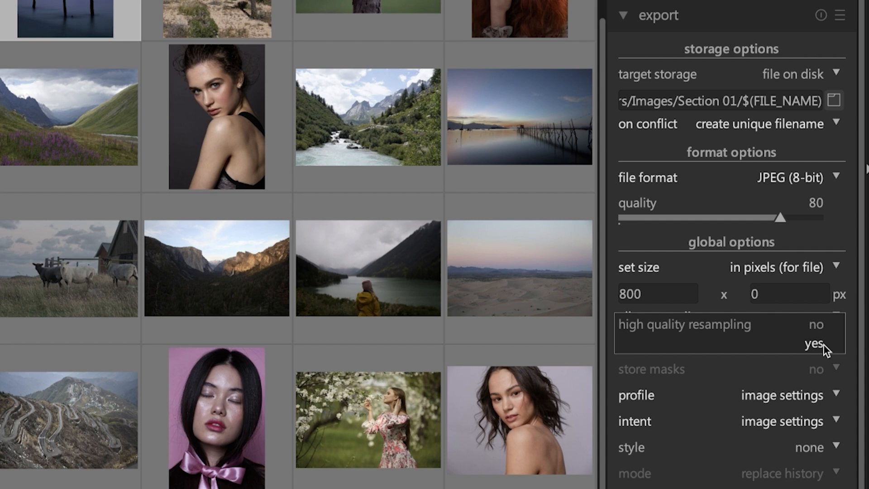
click(813, 344)
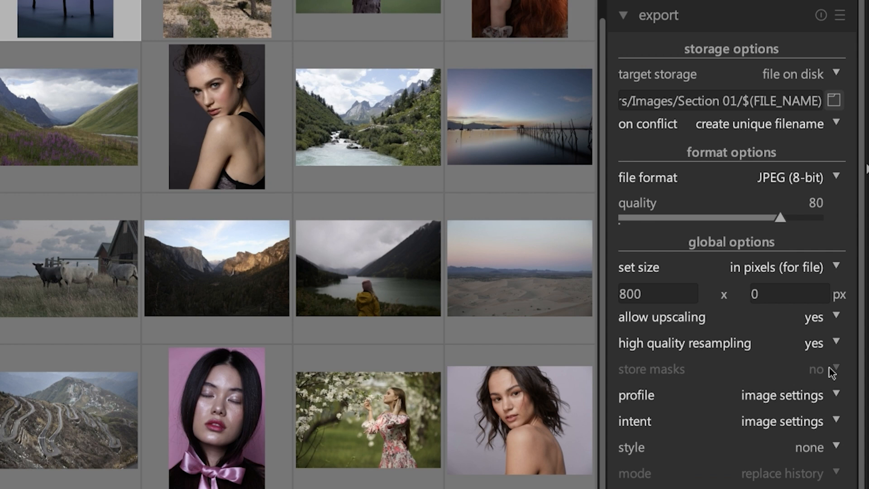
click(793, 177)
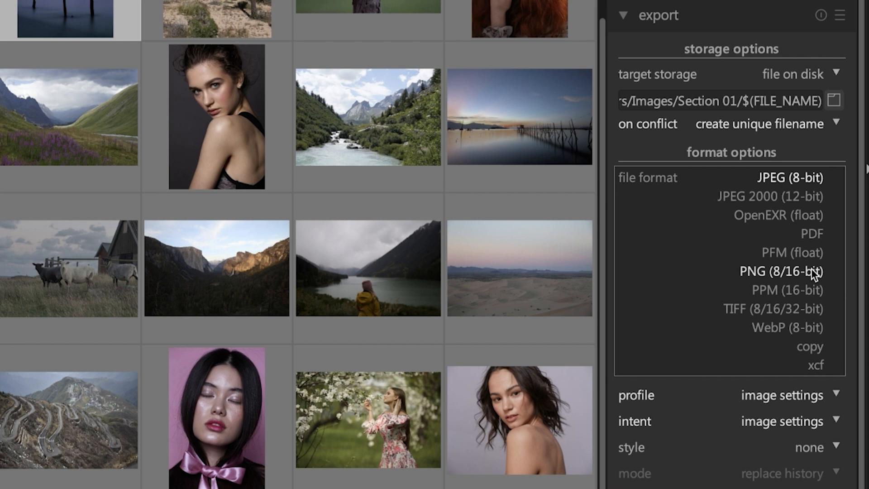
click(814, 365)
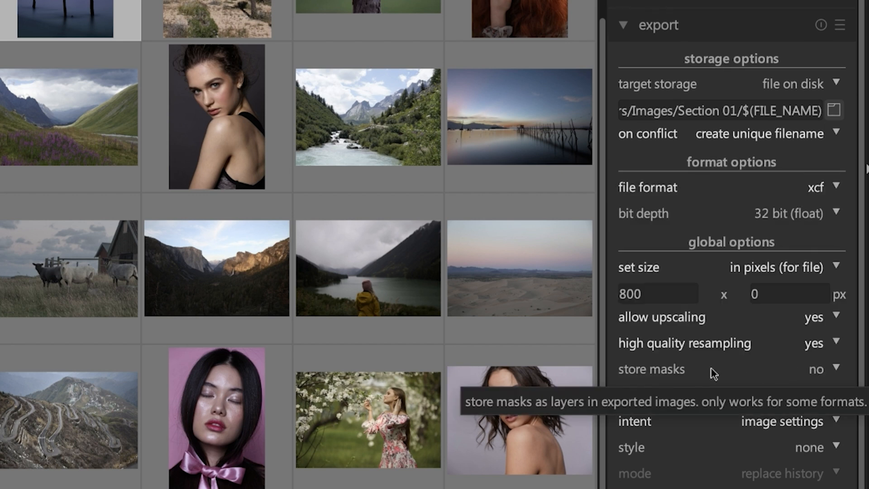
click(816, 369)
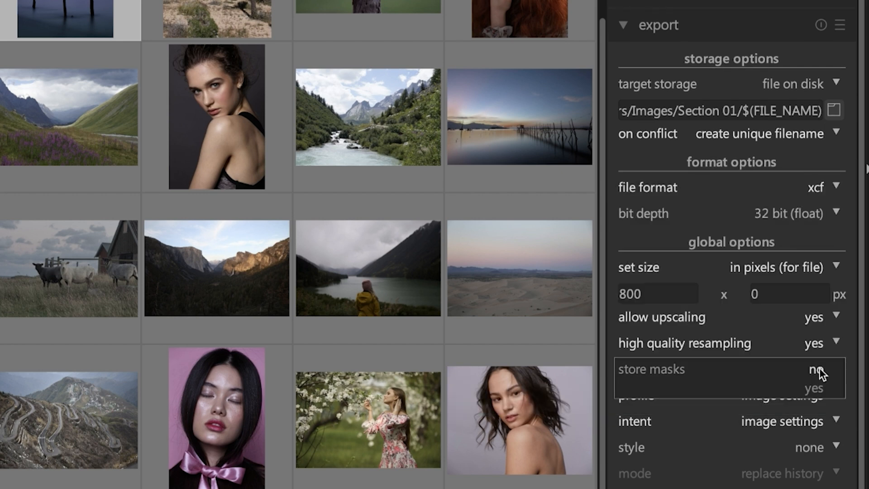
click(815, 369)
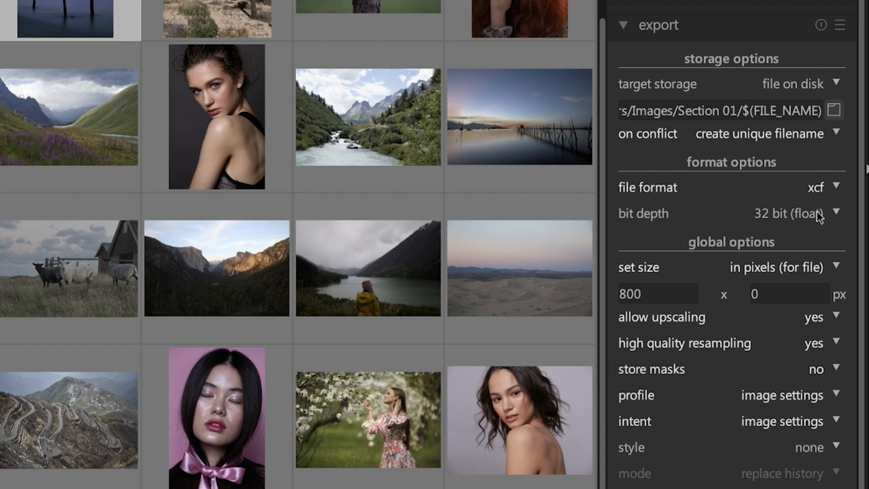
click(822, 188)
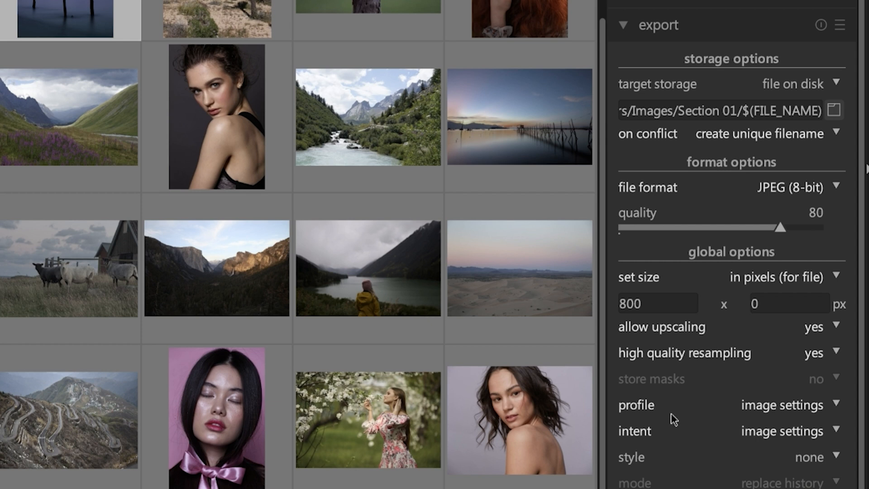
mouse_move(858, 410)
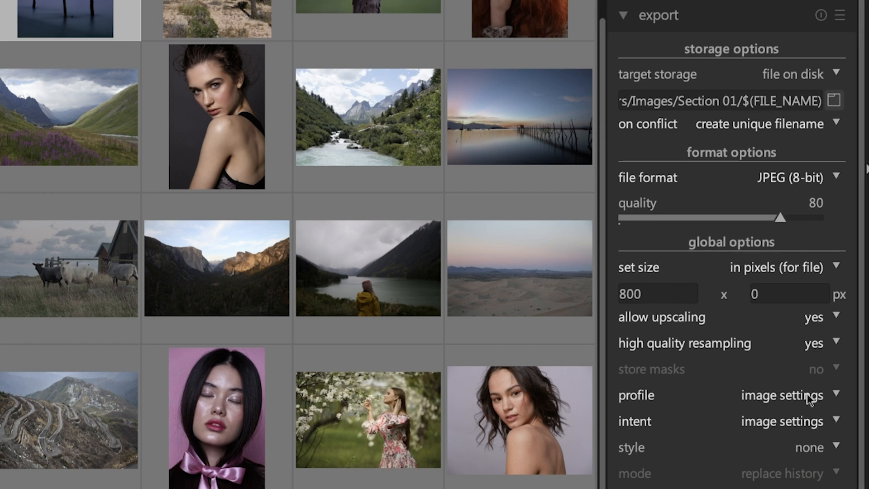
Set the export colour profile to sRGB (web-safe) instead of image settings
click(781, 394)
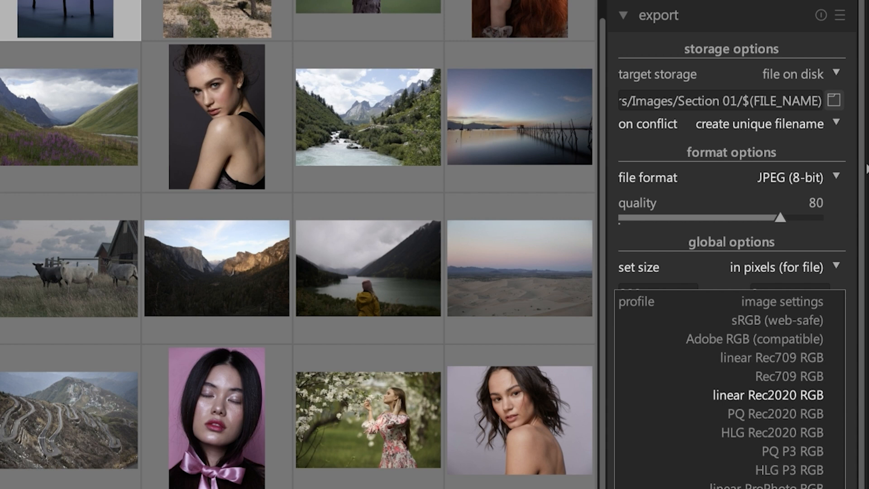
mouse_move(787, 319)
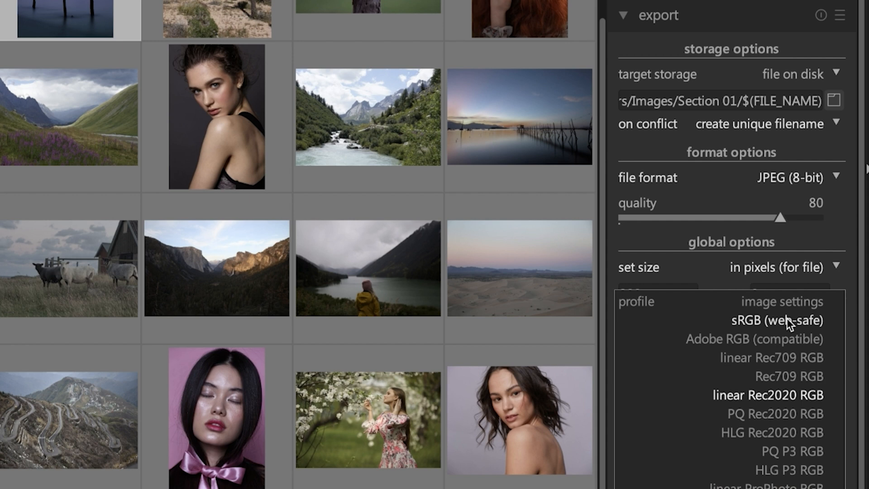
click(777, 320)
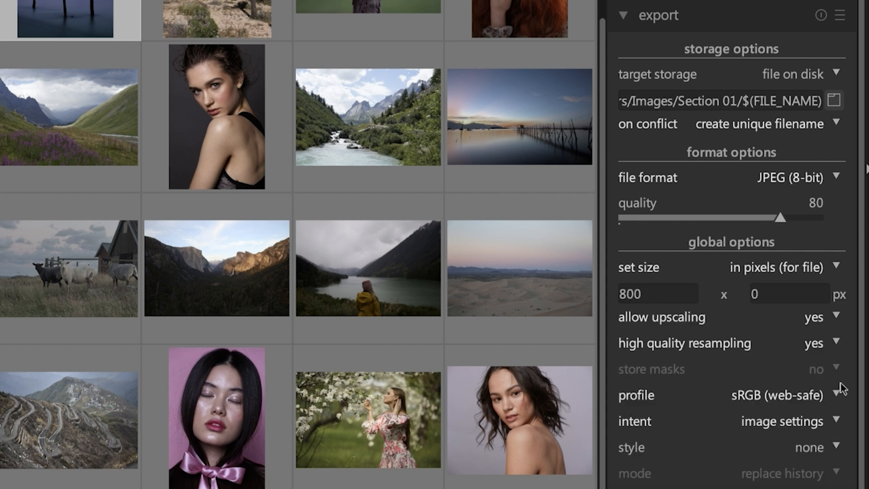
mouse_move(785, 402)
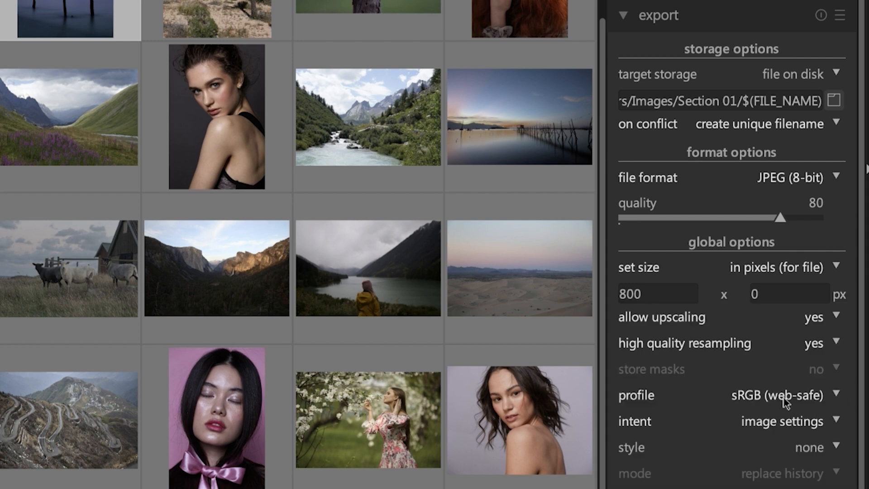
click(781, 394)
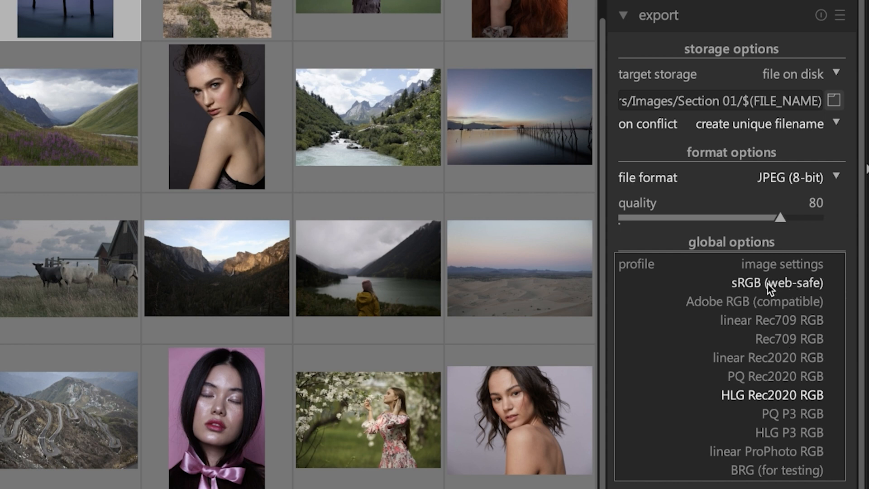
click(777, 282)
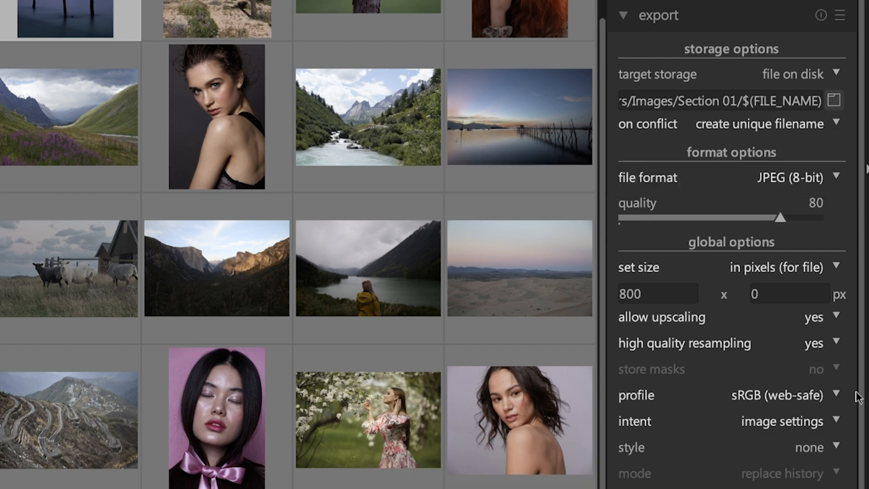
mouse_move(862, 399)
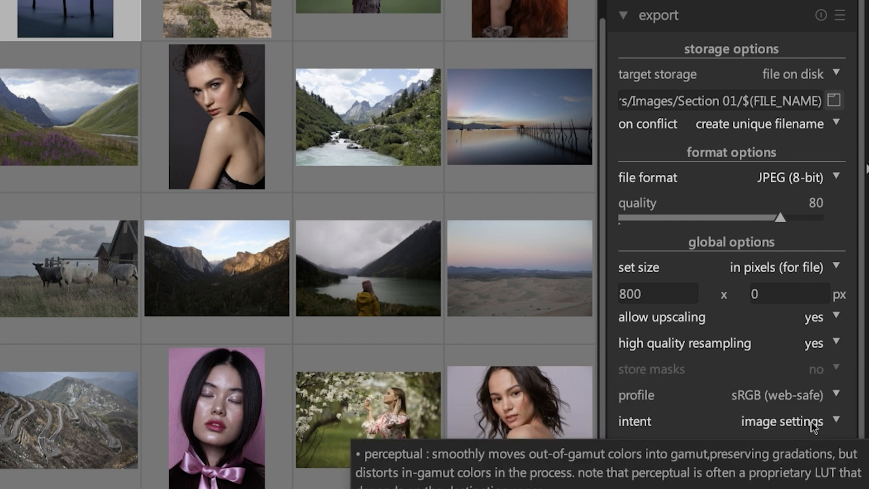
Review the rendering intent choices, leaving it on image settings
click(780, 421)
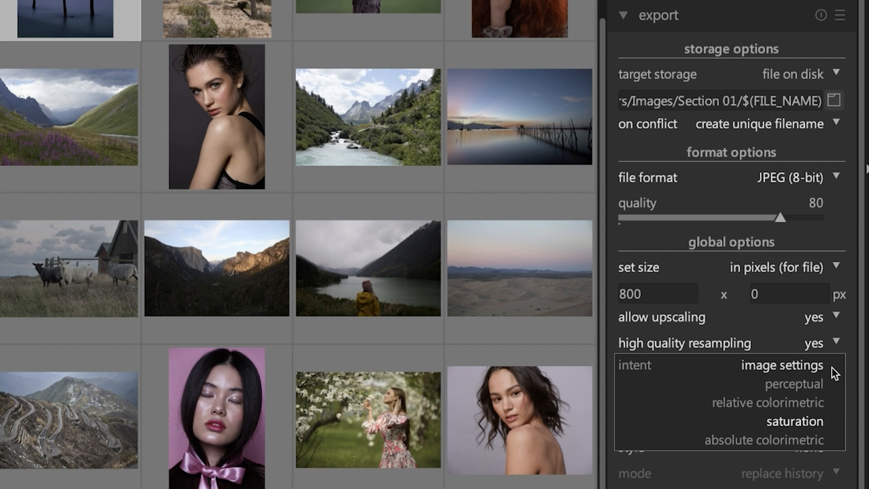
mouse_move(669, 435)
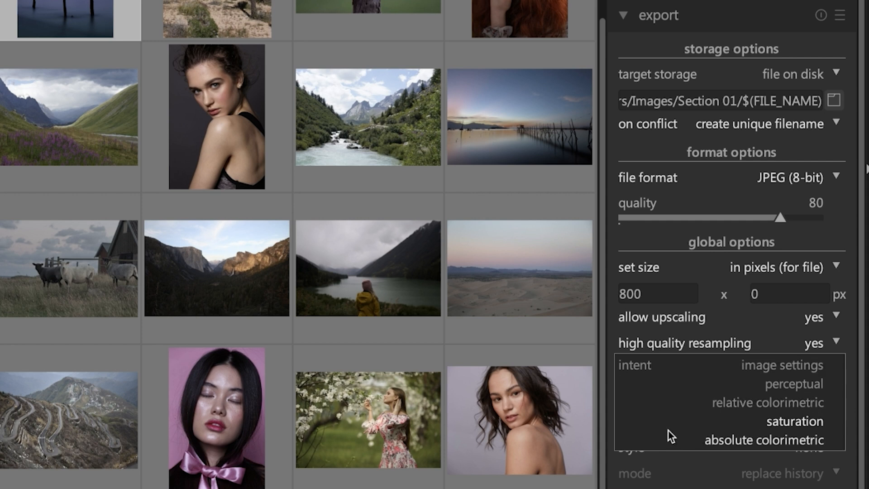
mouse_move(794, 383)
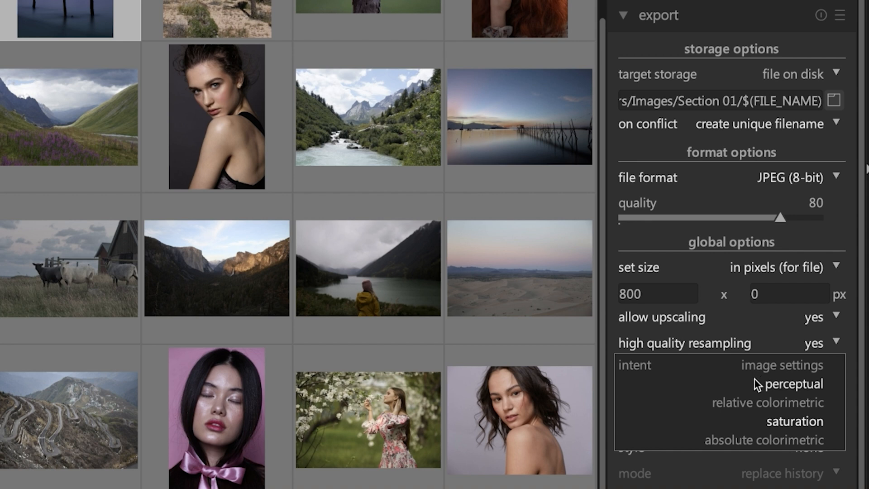
mouse_move(721, 429)
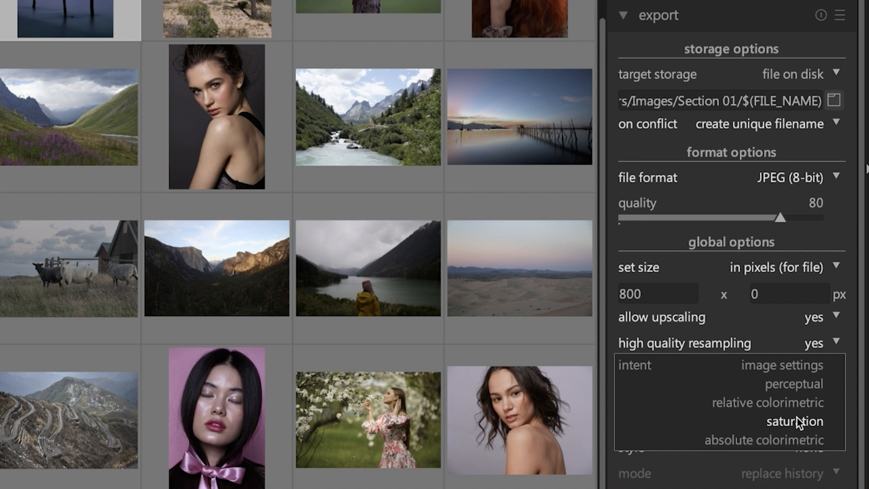
mouse_move(792, 384)
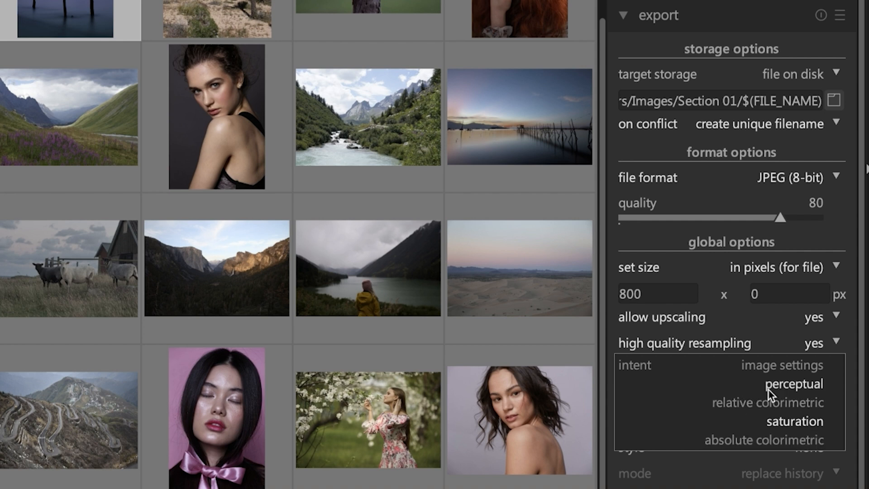
mouse_move(789, 391)
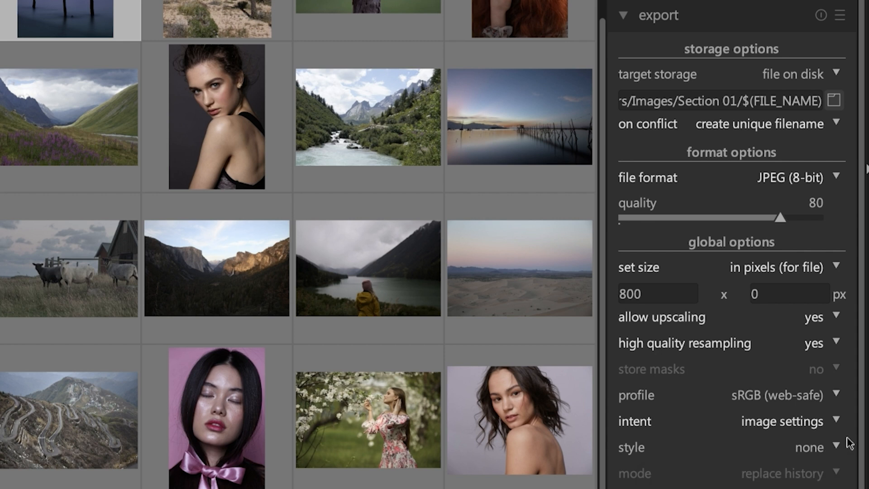
mouse_move(828, 451)
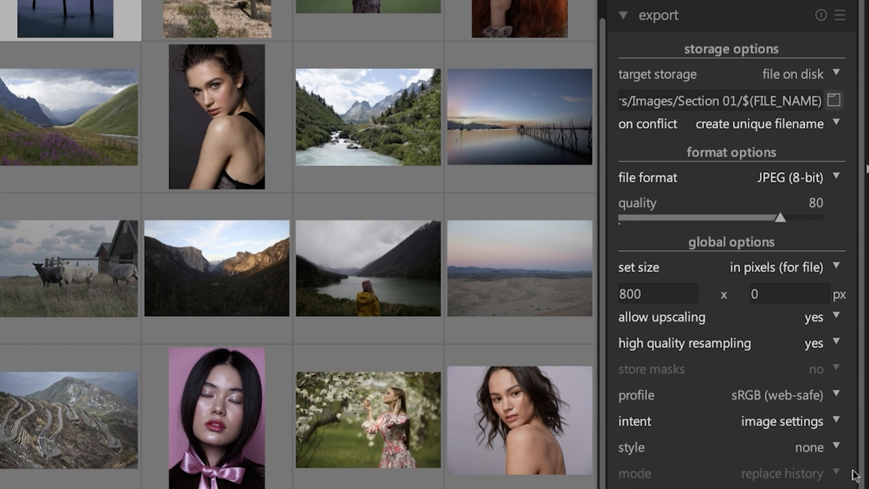
mouse_move(855, 476)
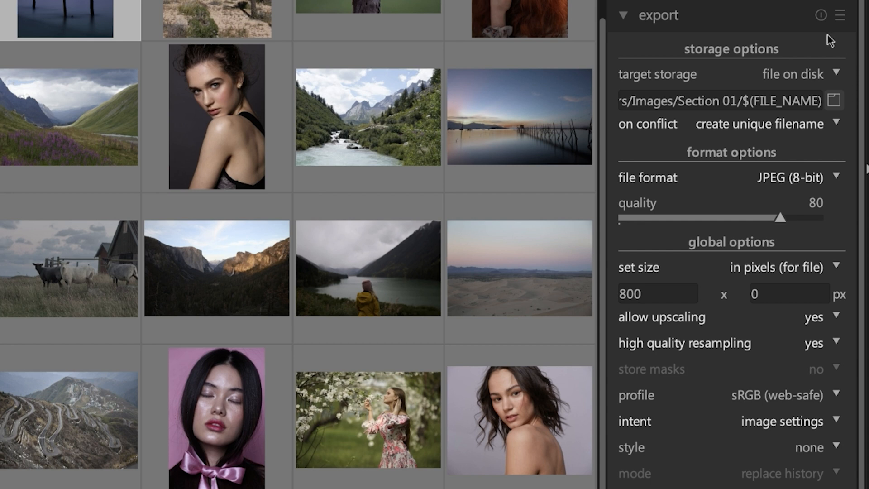
In the metadata exportation settings, toggle develop history off and back on
click(840, 16)
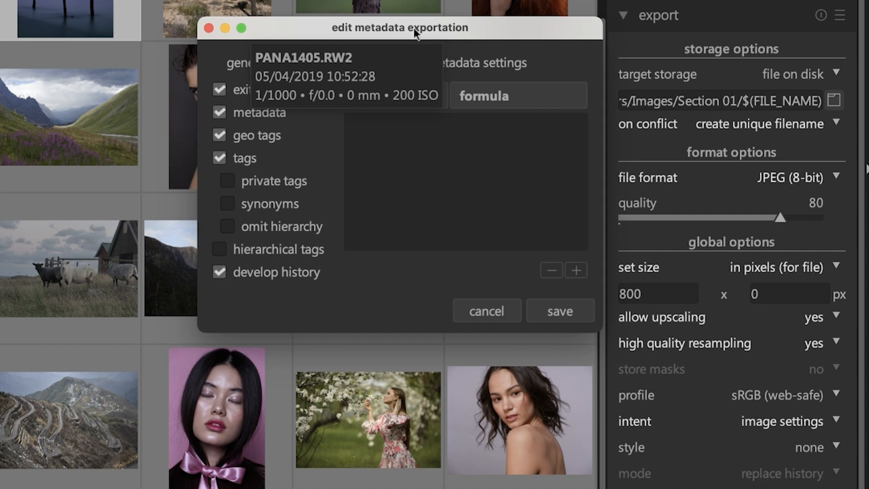
mouse_move(361, 152)
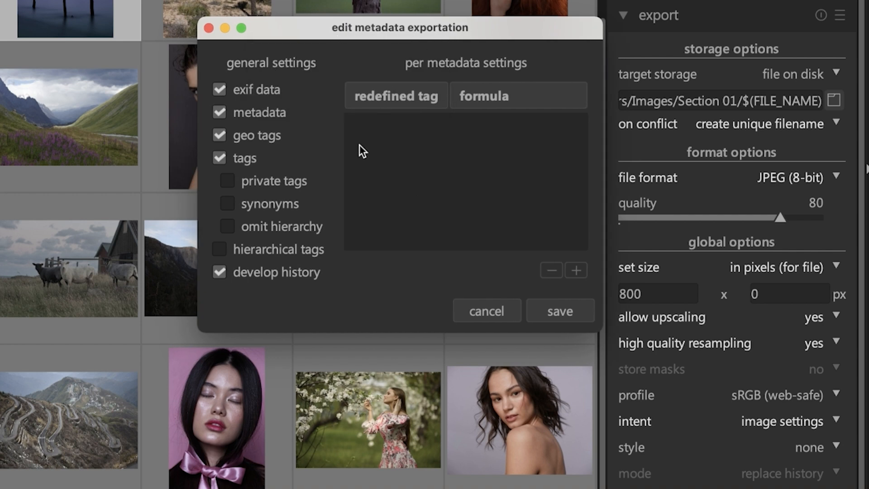
click(218, 272)
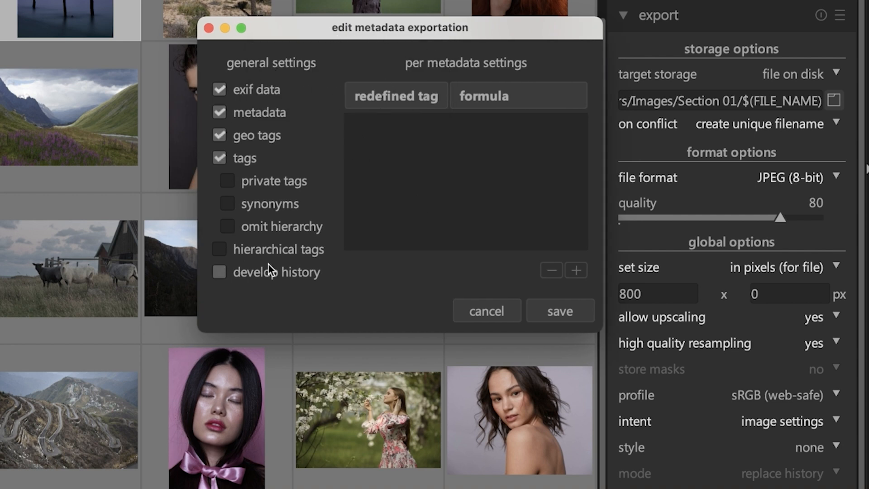
click(218, 272)
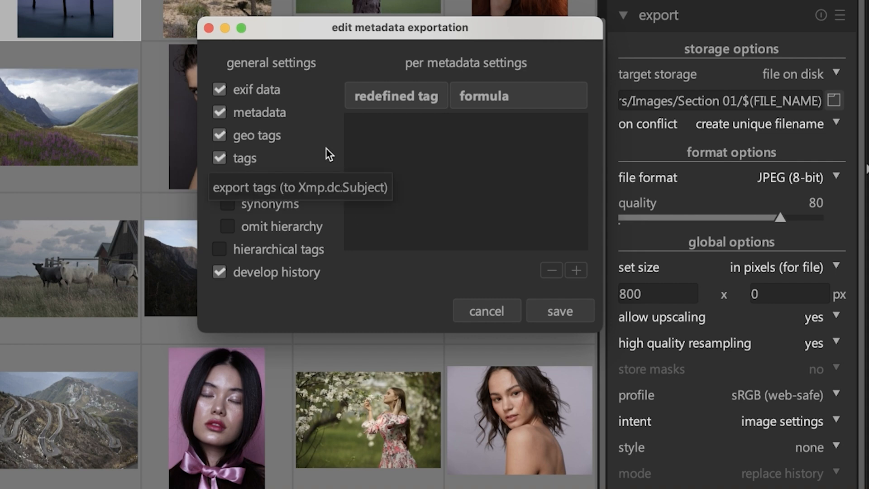
mouse_move(354, 51)
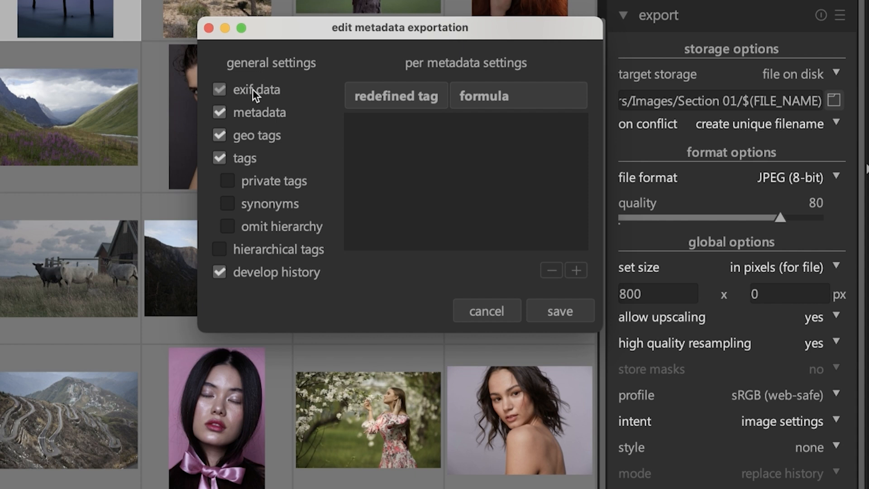
mouse_move(215, 76)
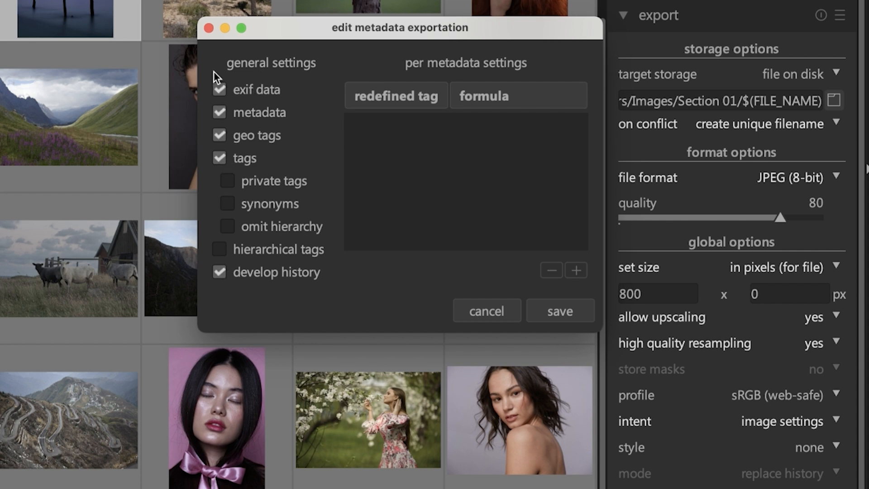
mouse_move(276, 51)
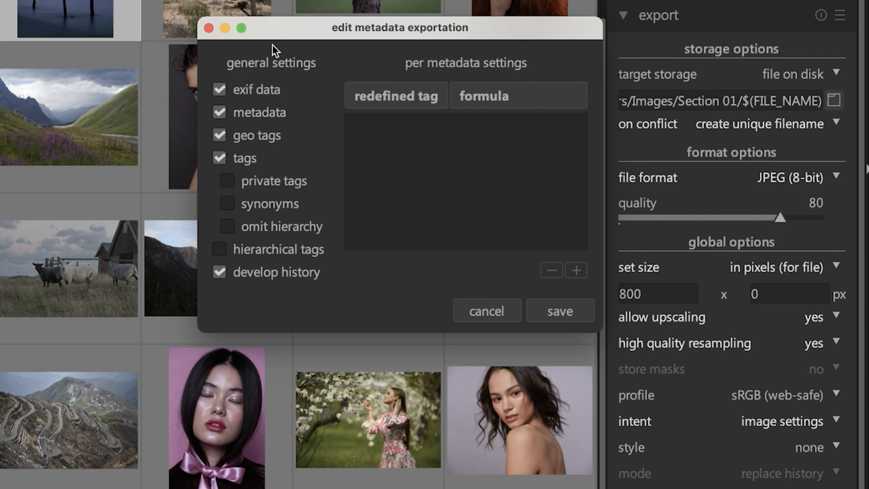
Toggle the geo tags and tags checkboxes off and on in the metadata settings
click(219, 135)
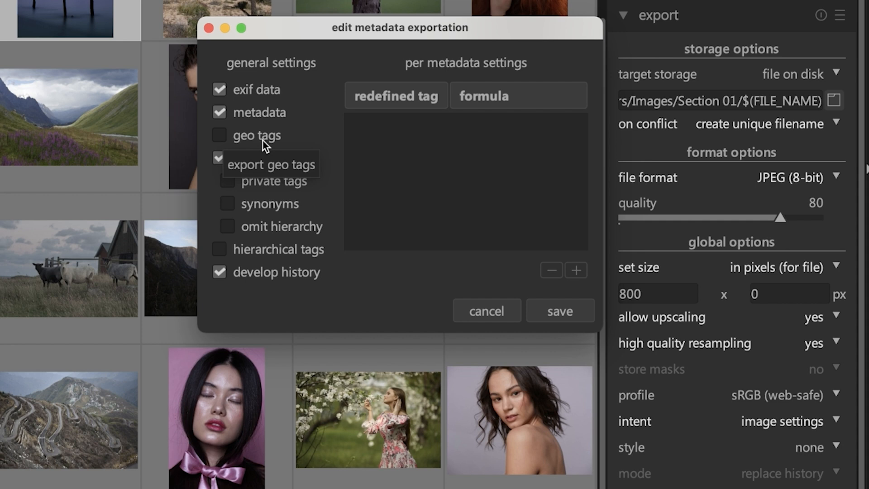
click(219, 134)
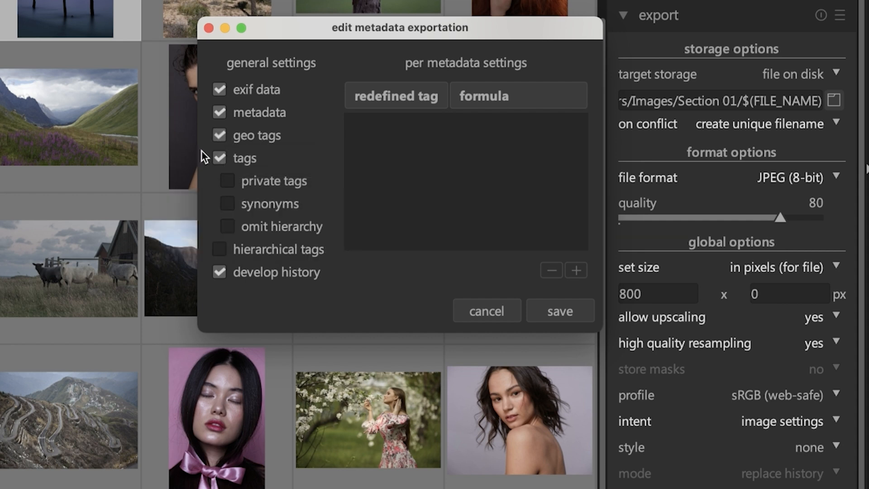
click(219, 135)
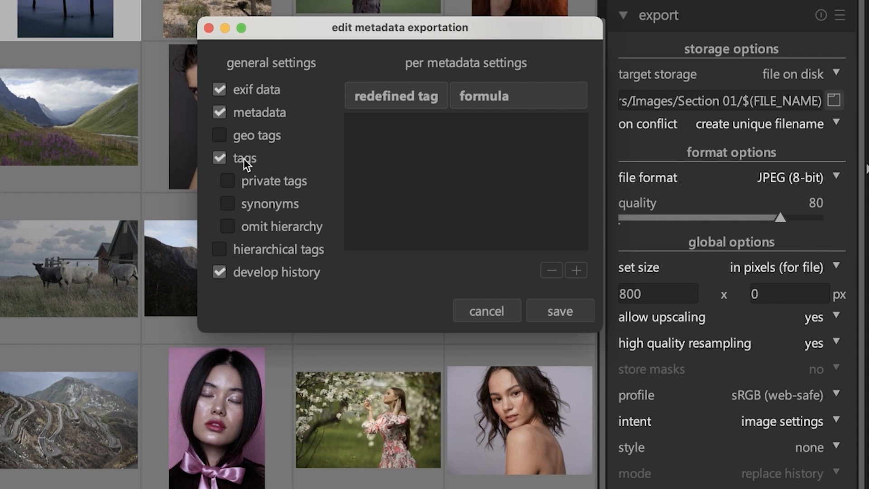
click(219, 158)
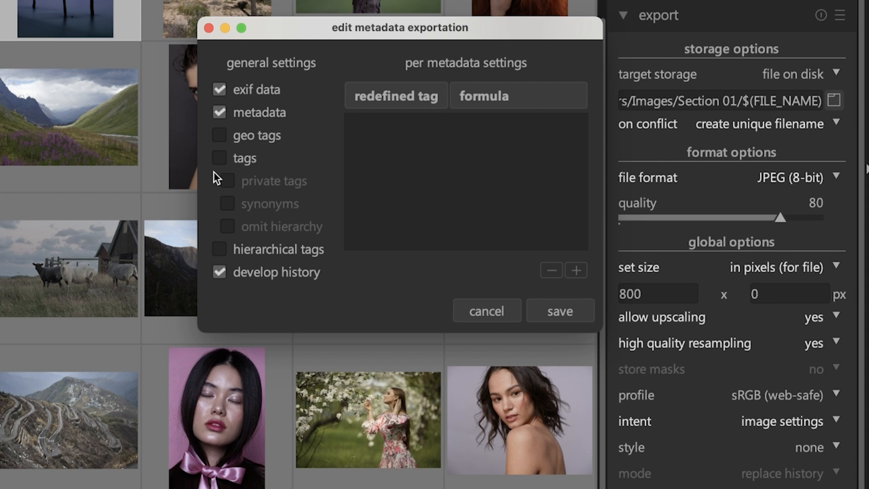
mouse_move(218, 177)
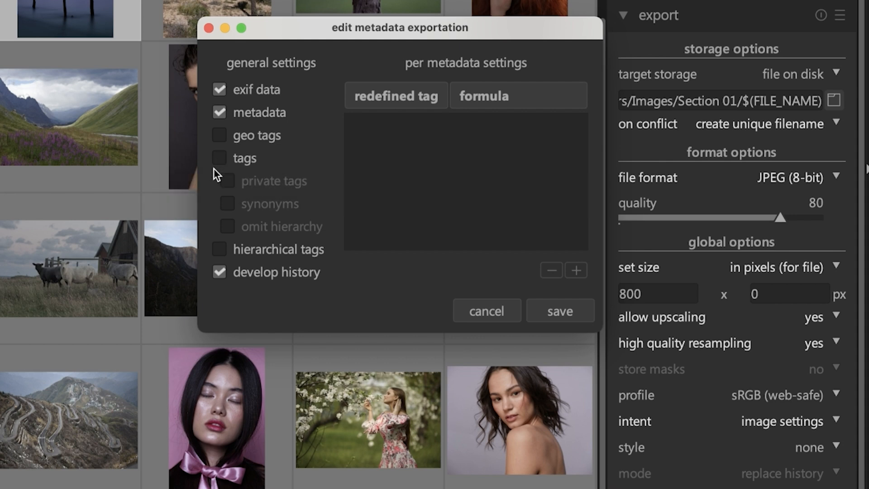
mouse_move(296, 184)
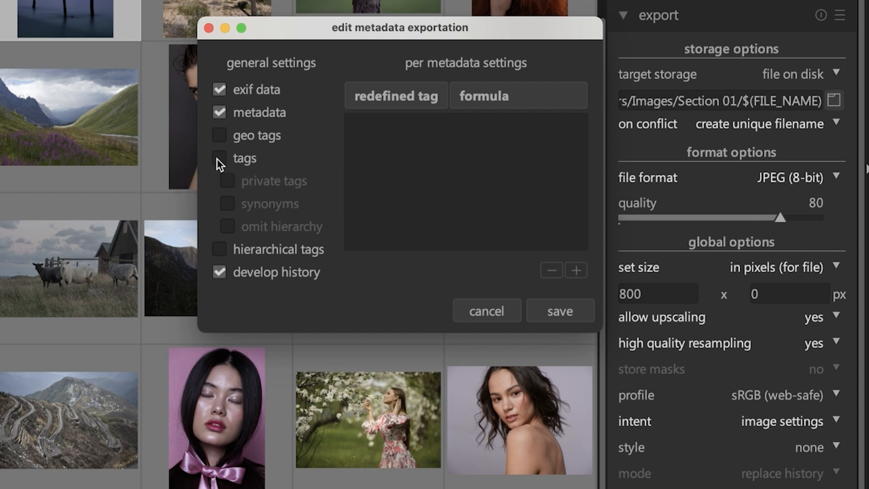
click(219, 157)
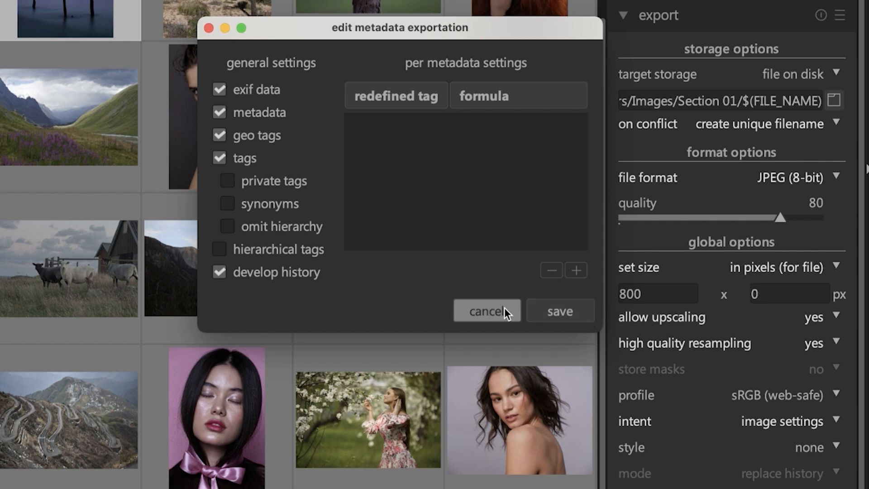
Cancel the metadata exportation dialog without saving changes
click(485, 310)
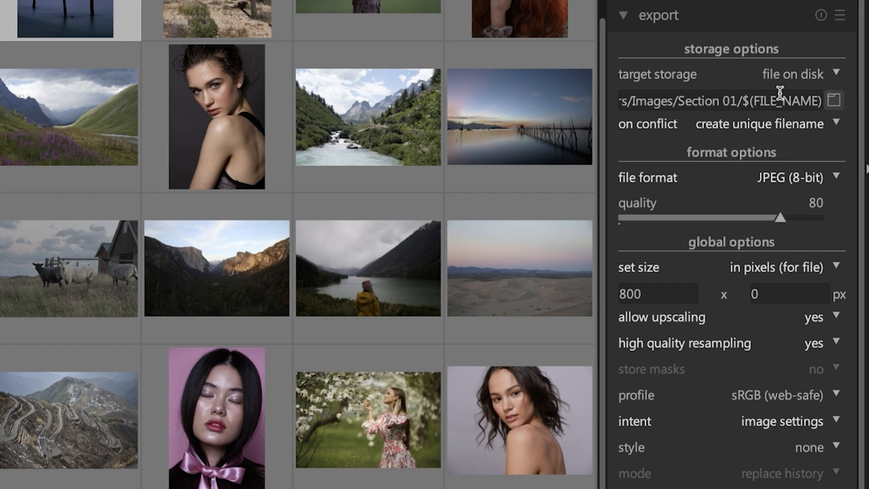
mouse_move(711, 348)
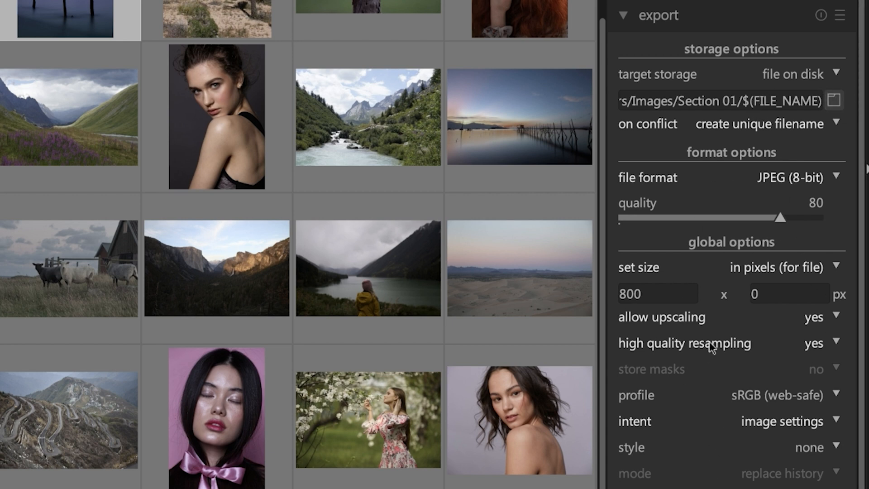
mouse_move(799, 320)
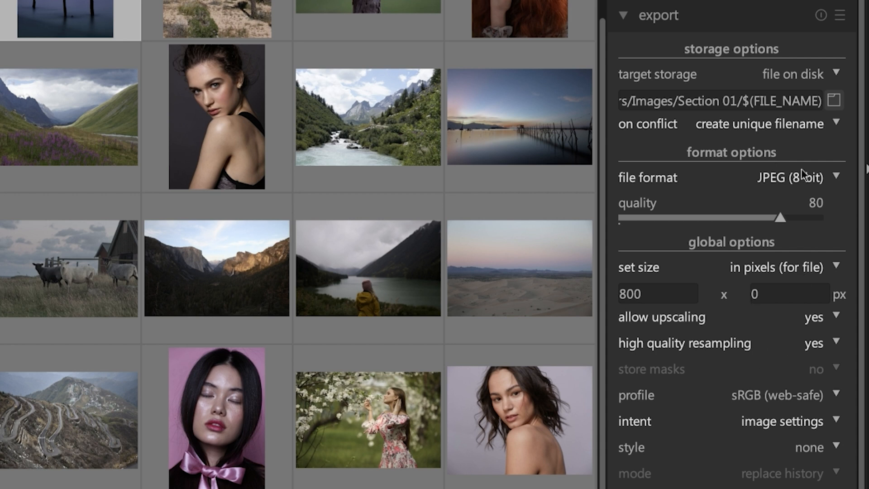
mouse_move(827, 144)
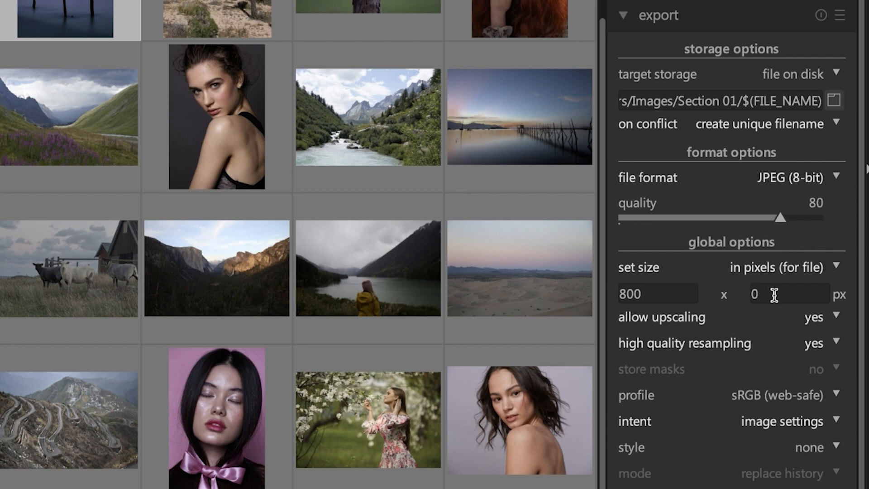
mouse_move(737, 325)
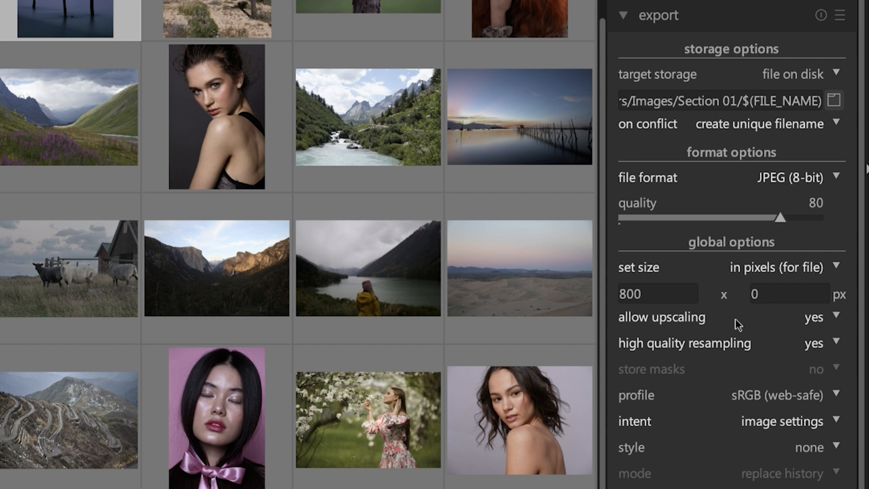
mouse_move(762, 333)
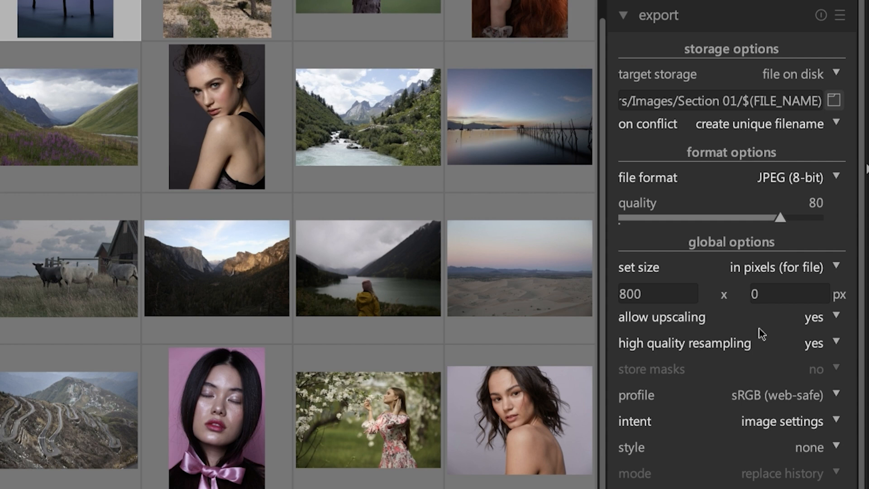
mouse_move(854, 25)
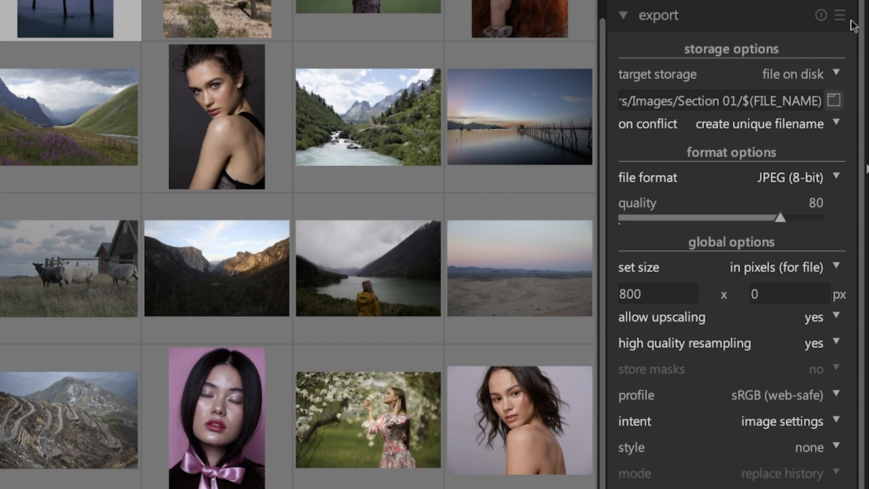
Store the current export settings as a new preset named 'Faceb'
click(840, 15)
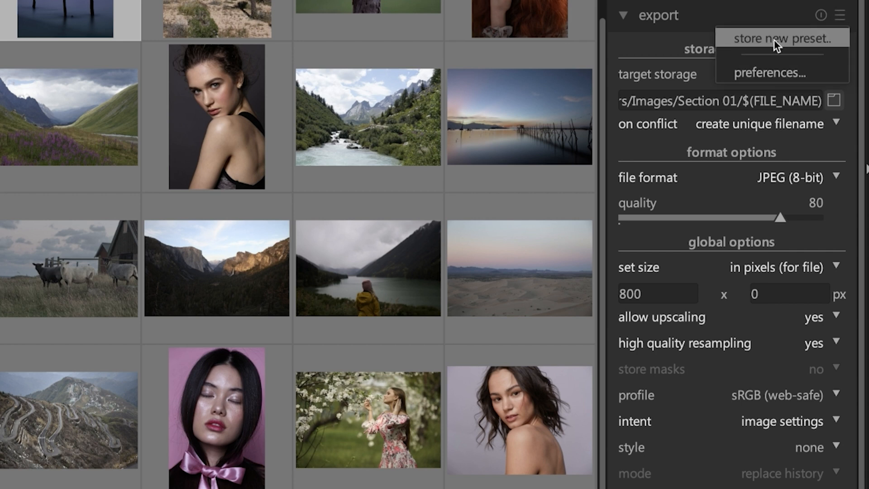
click(781, 38)
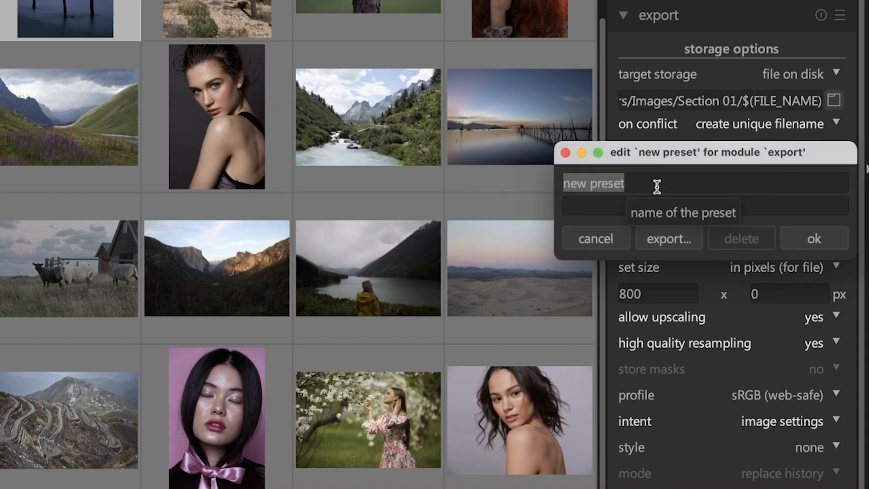
text(Faceb)
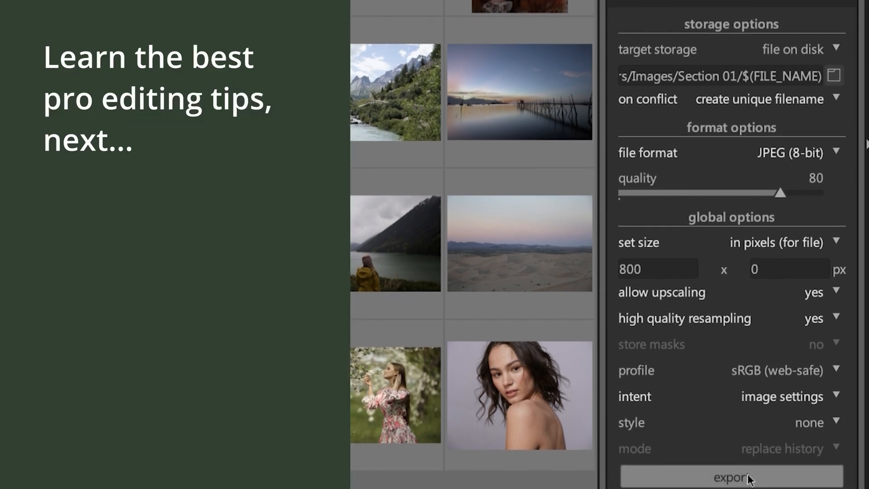
mouse_move(731, 476)
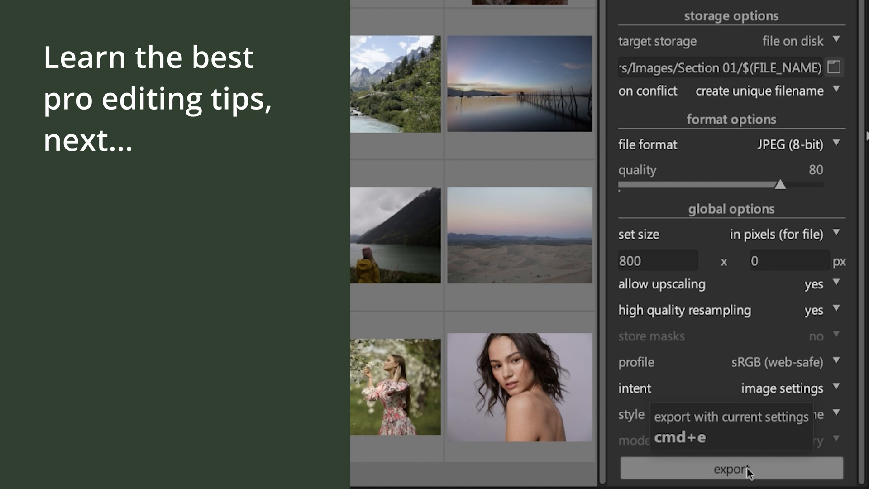